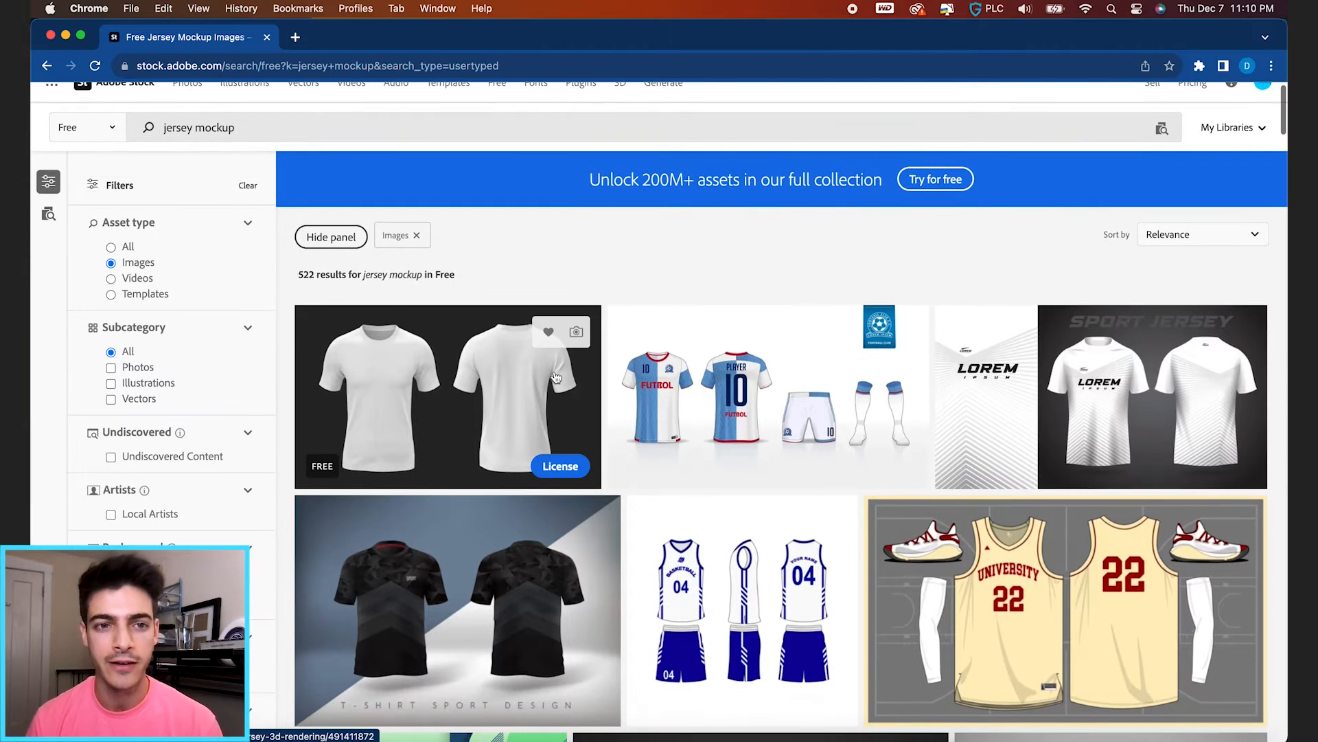
# - License the free white soccer o-neck jersey rendering from the Adobe Stock mockup results
pyautogui.scroll(-3)
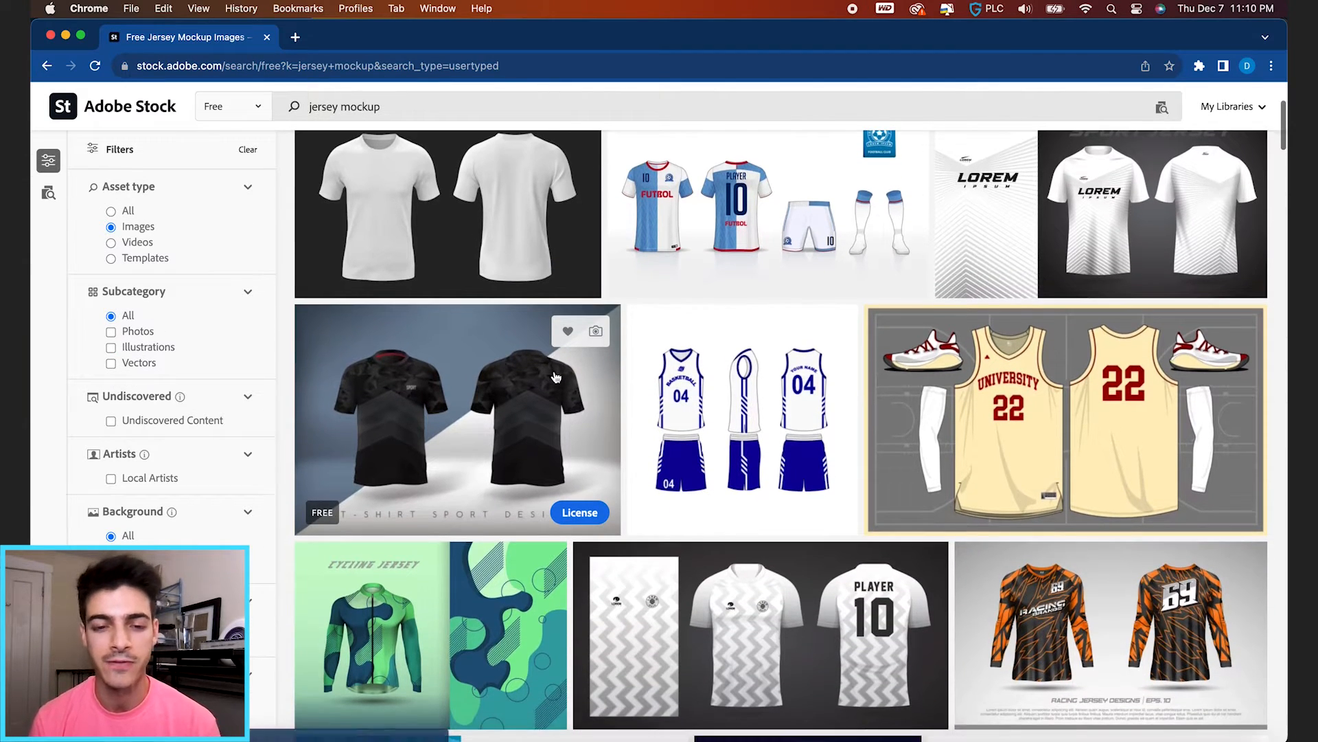
pyautogui.scroll(-3)
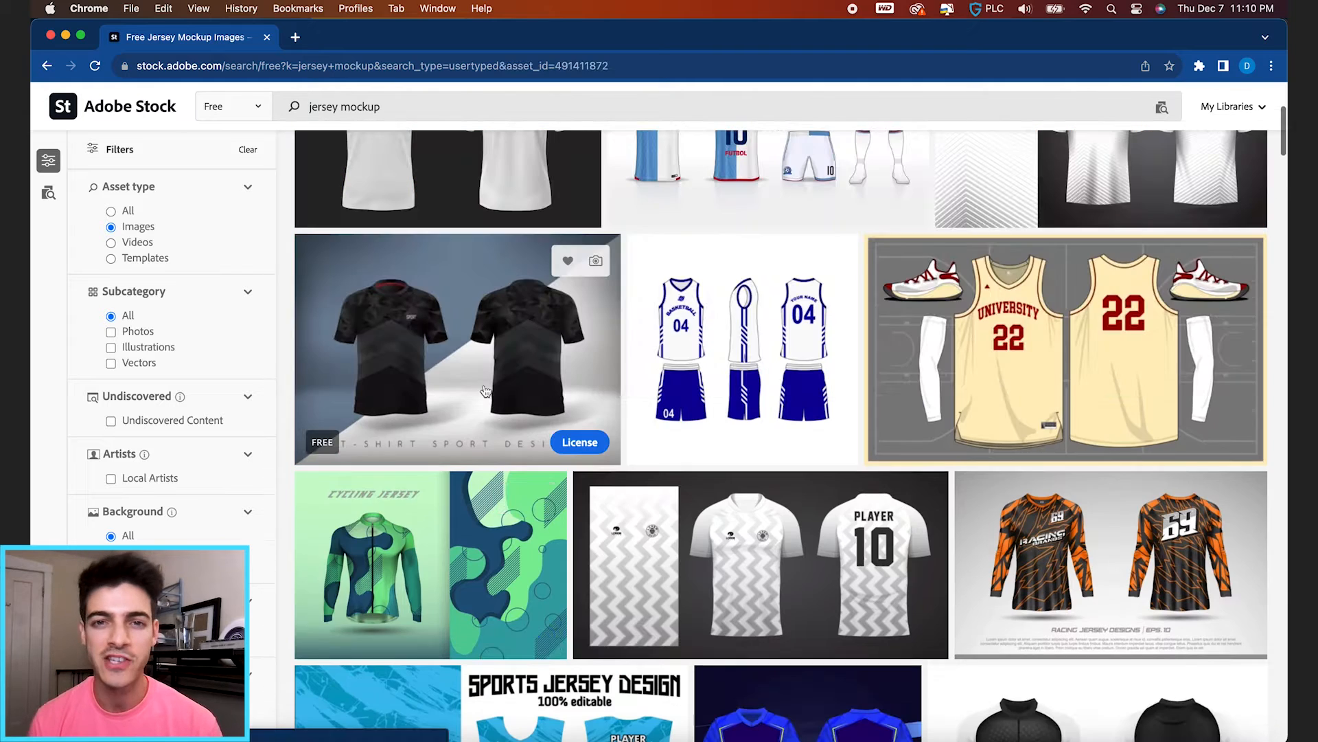
pyautogui.click(454, 349)
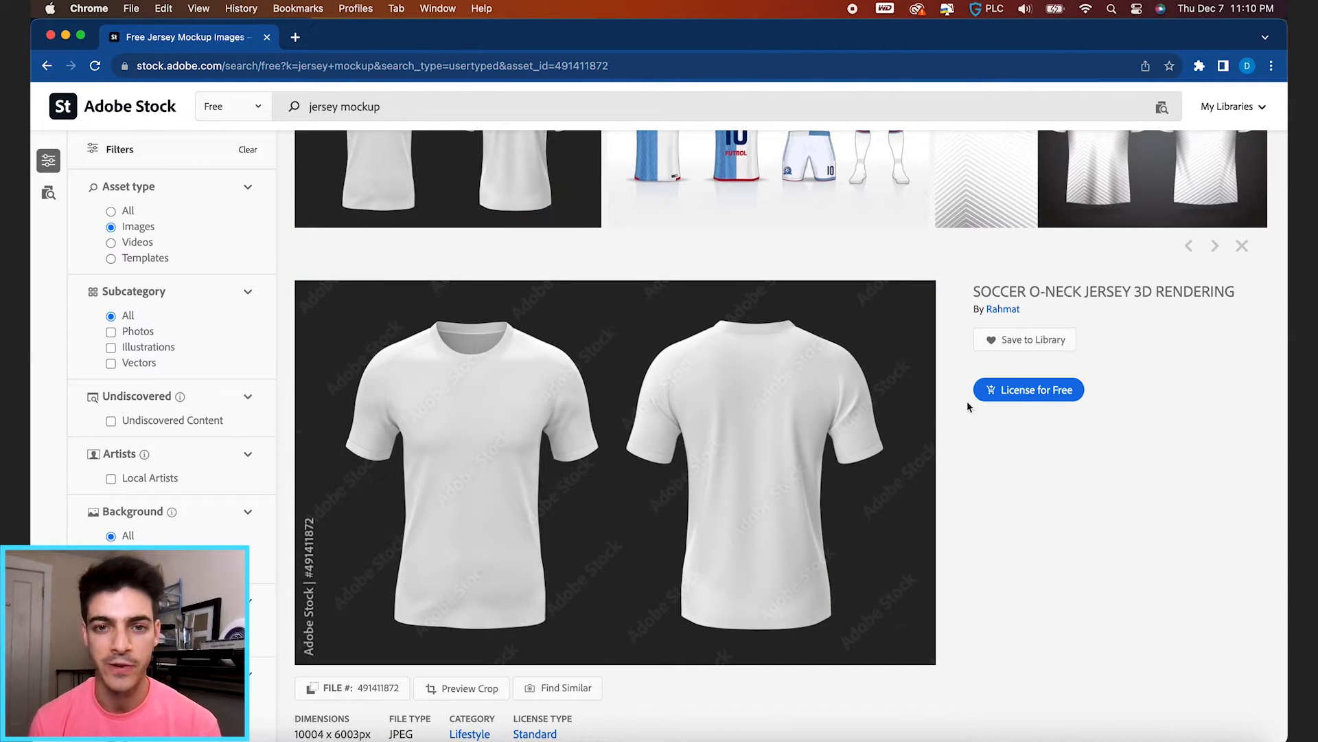
pyautogui.click(1028, 389)
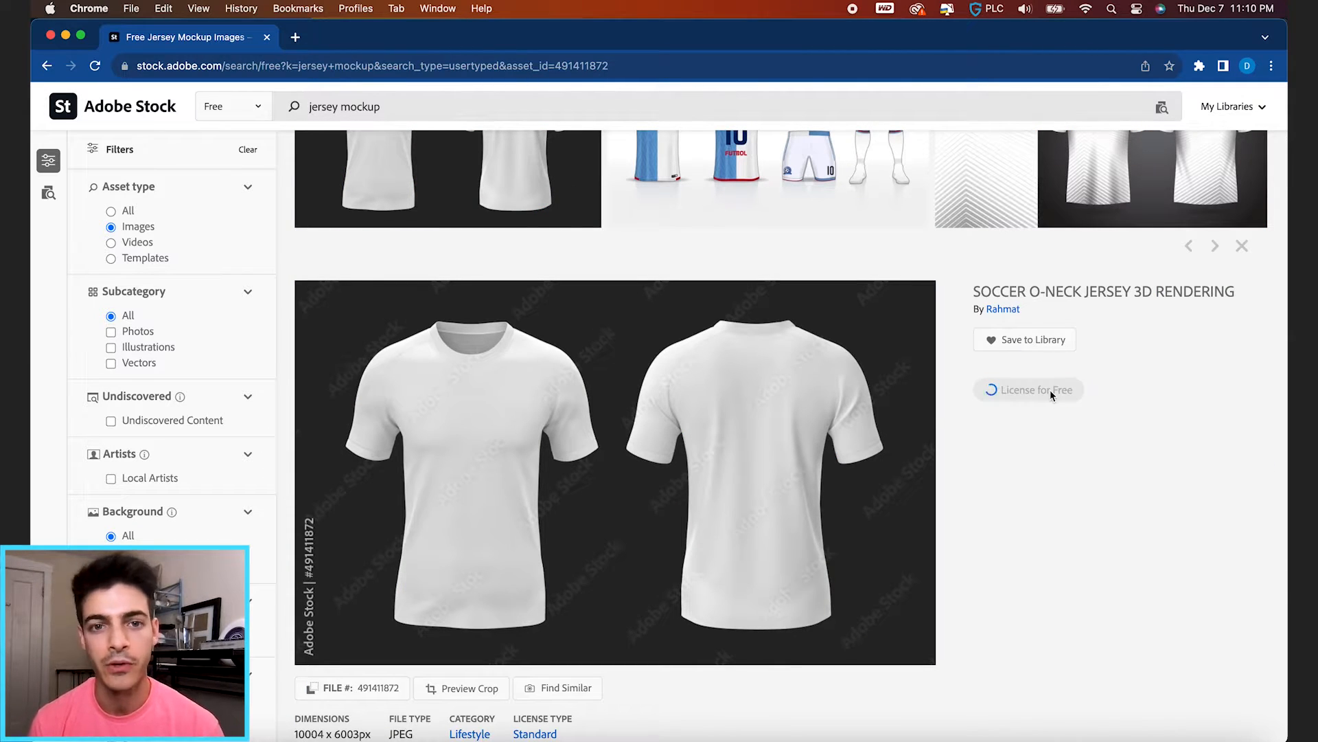
pyautogui.click(474, 37)
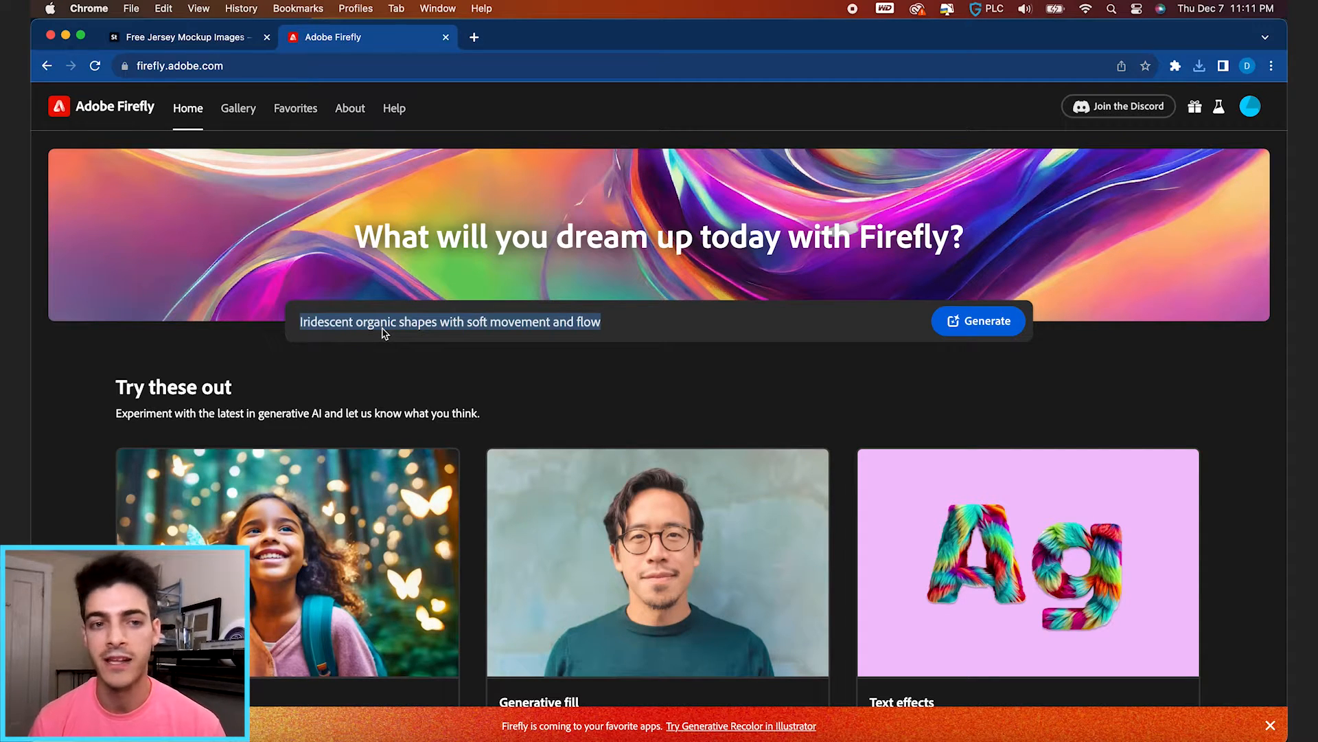
# - Generate a blank white basketball jersey, then refine the prompt to sleeveless front and back views
pyautogui.write('blank white basketball jersey mockup studio lighting product')
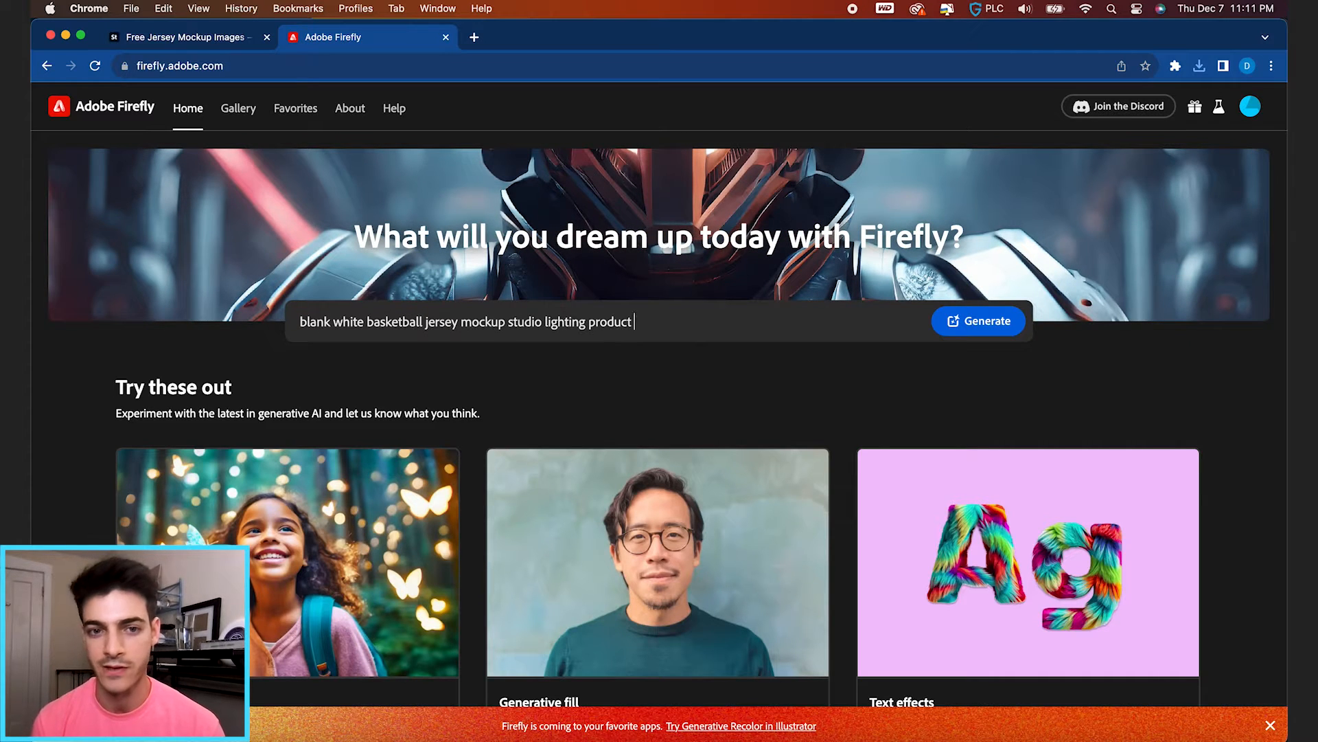
pyautogui.click(978, 320)
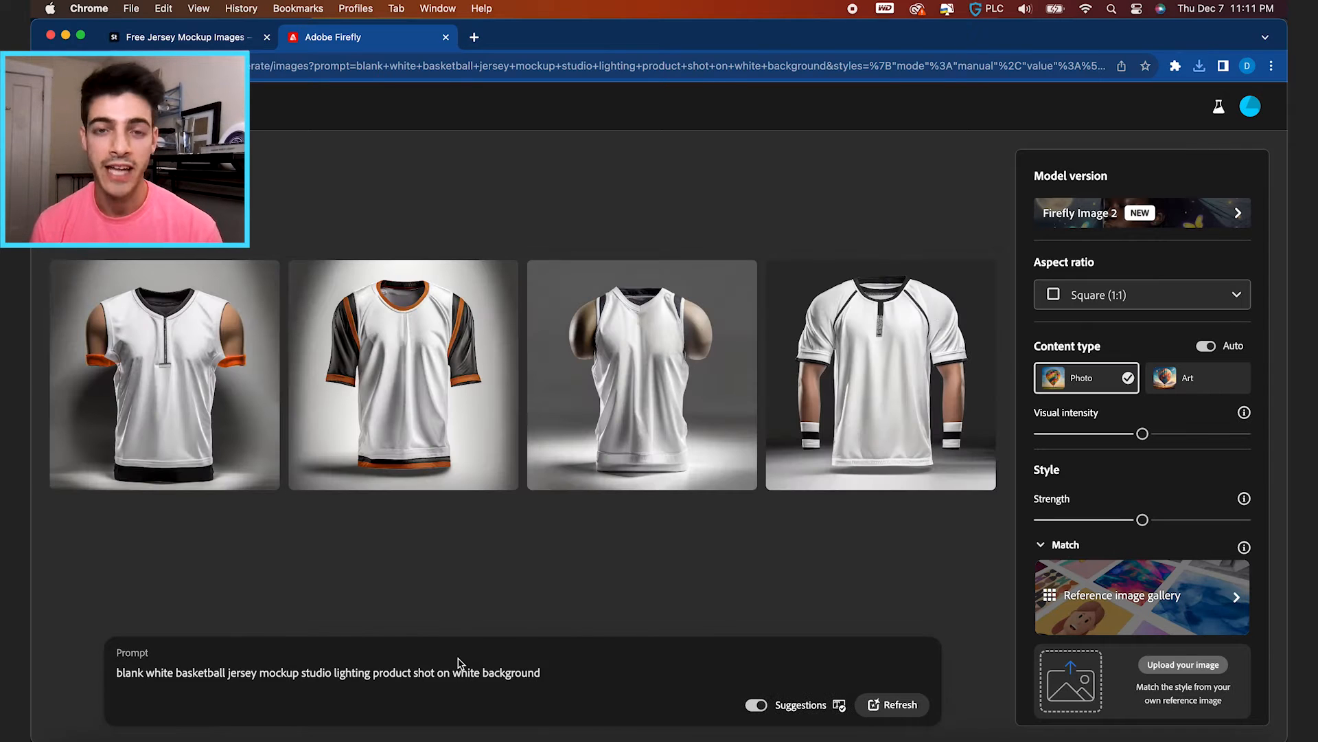
pyautogui.click(898, 705)
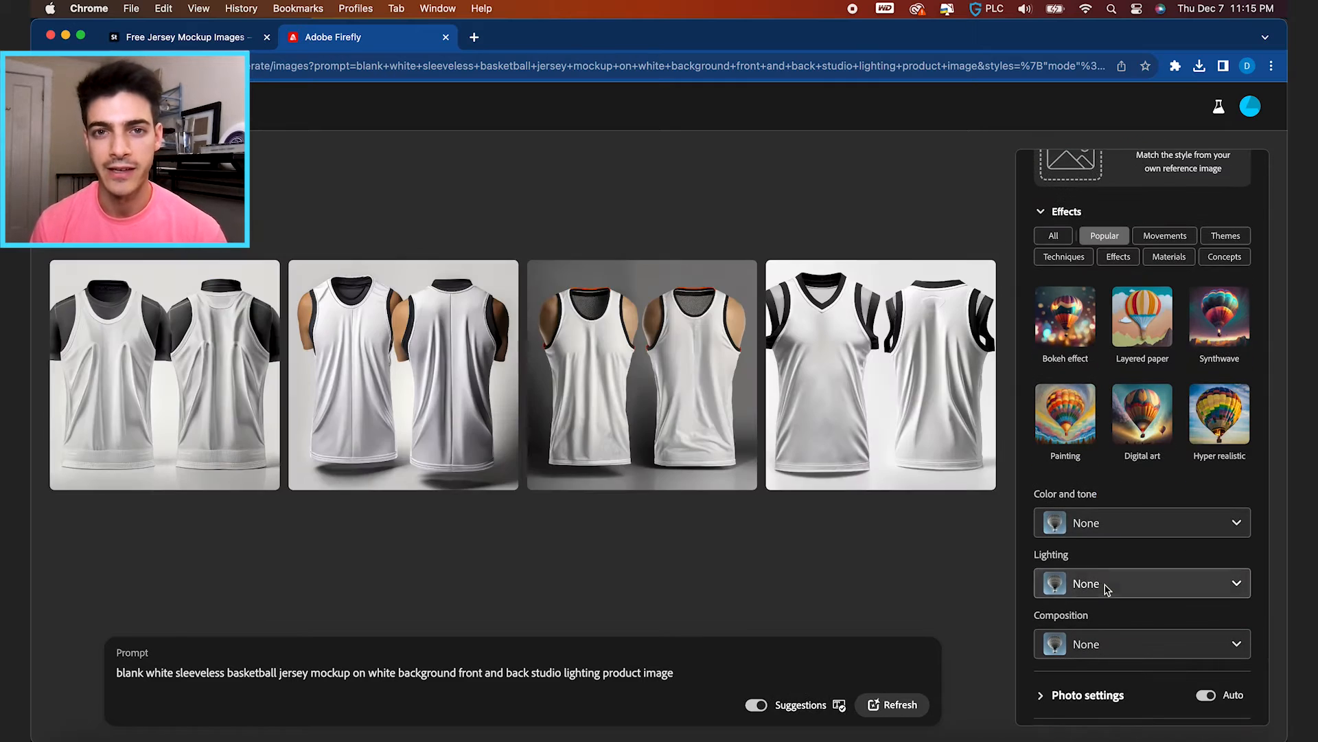
# - Regenerate with Studio light and download the chosen front-and-back image into the Jersey Mockups folder
pyautogui.click(1142, 583)
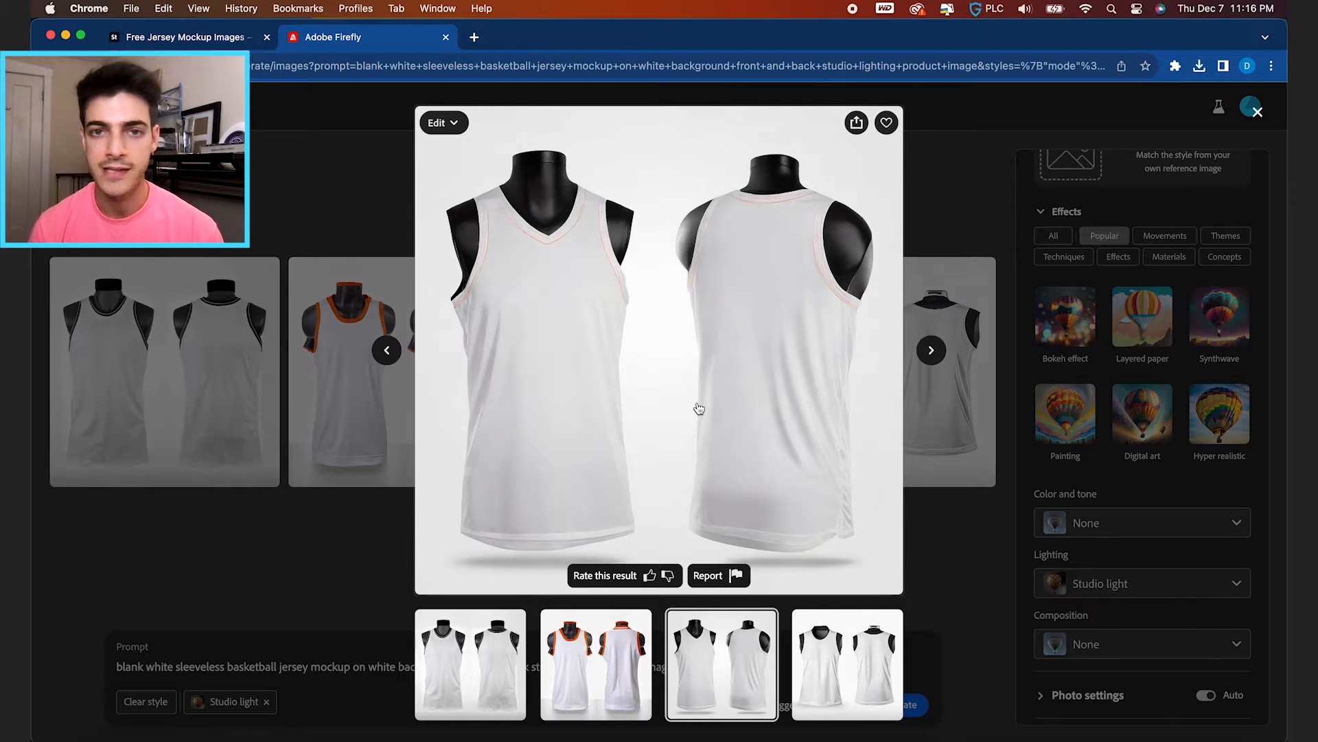
pyautogui.moveTo(732, 294)
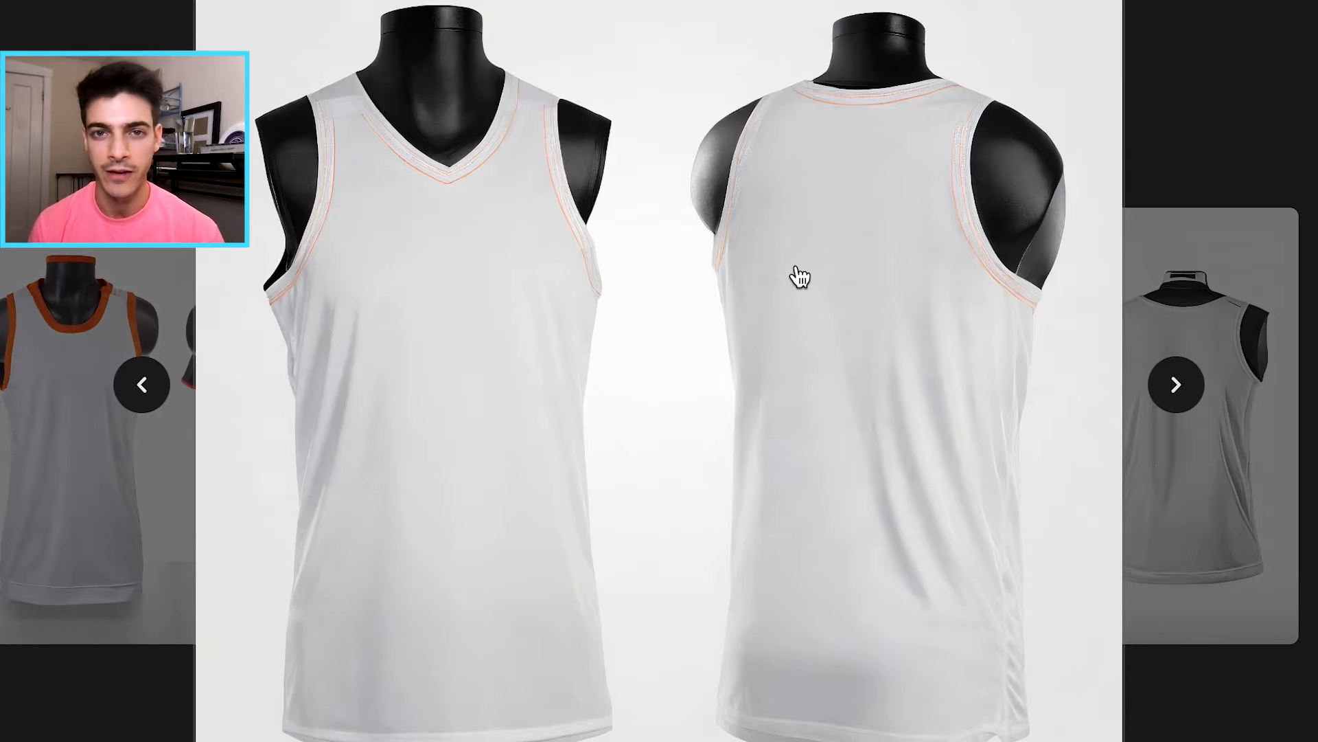
pyautogui.click(857, 122)
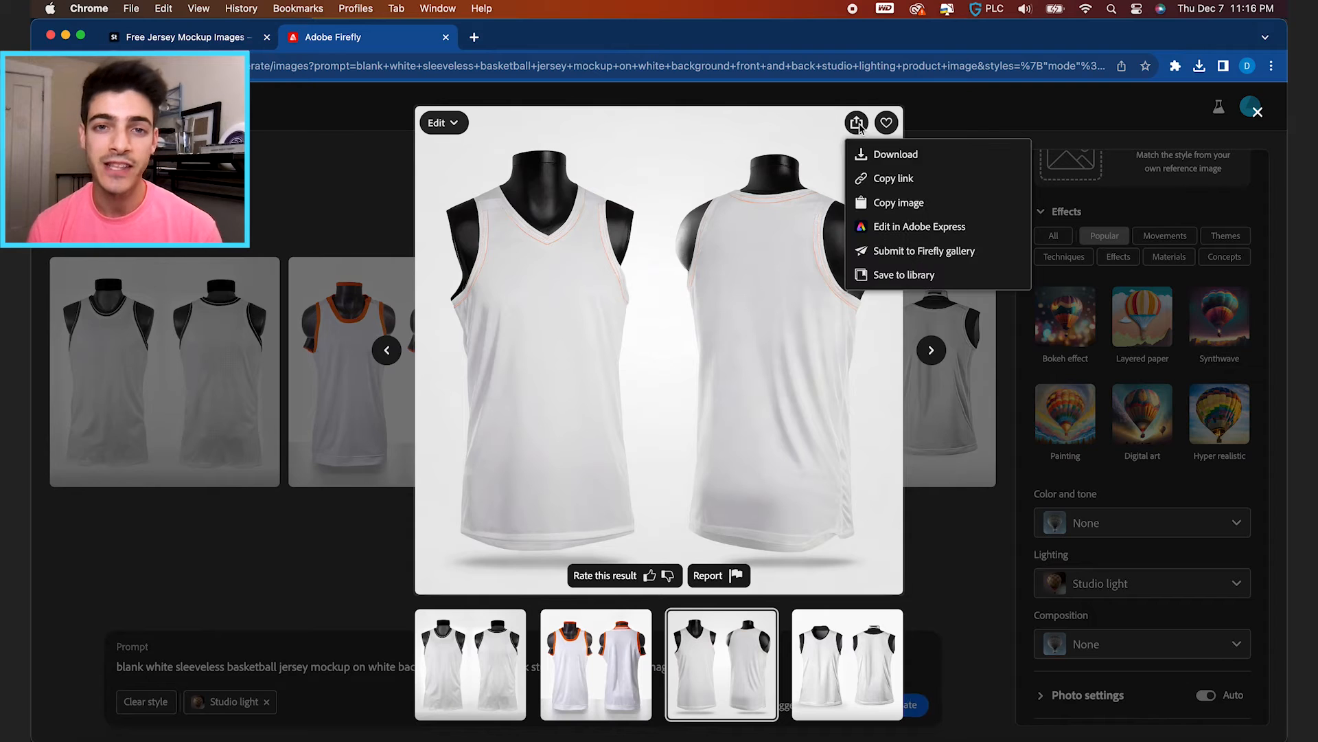
pyautogui.click(895, 154)
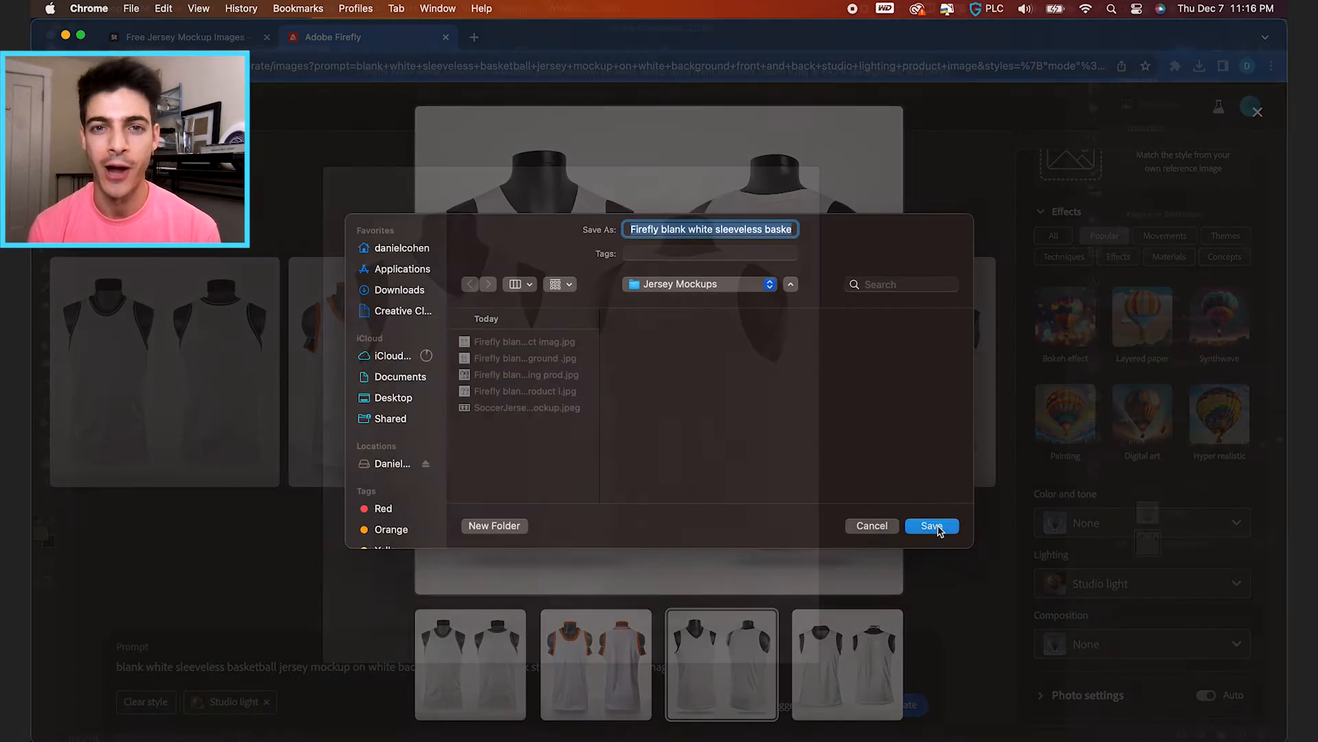
pyautogui.click(931, 526)
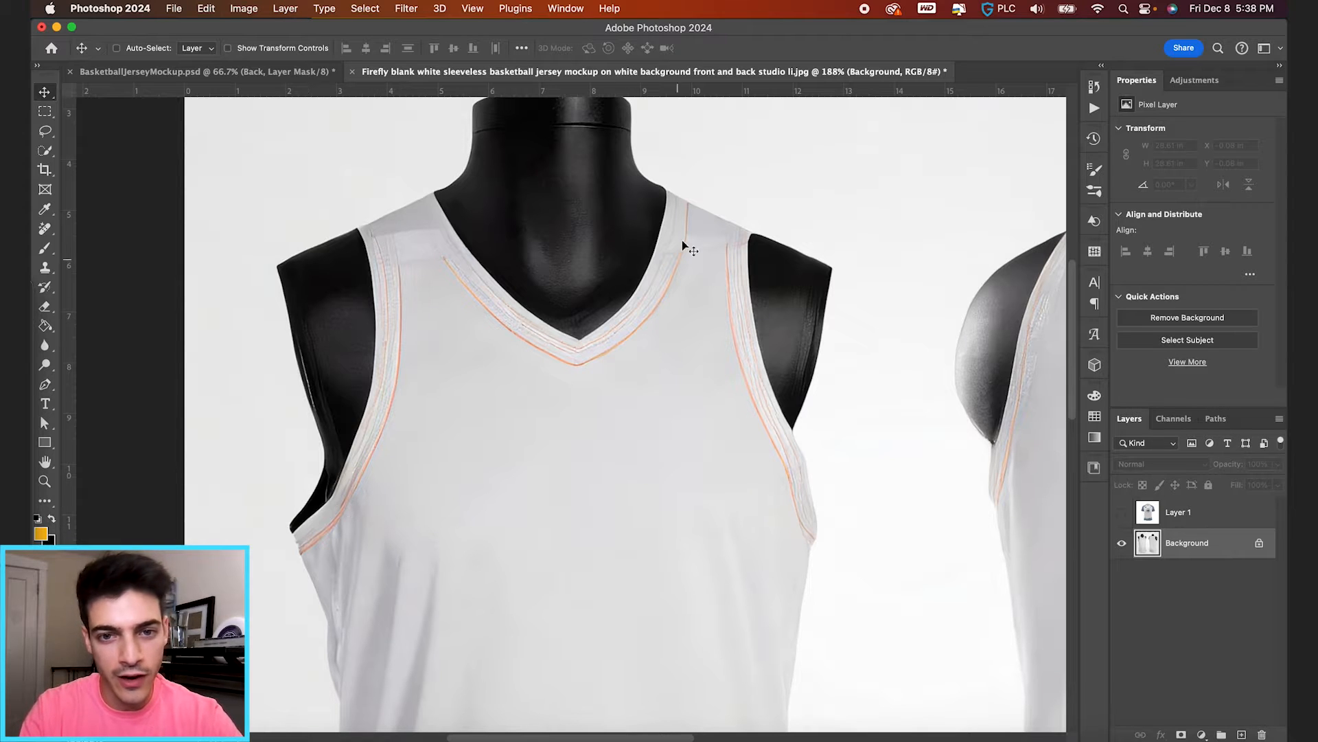
pyautogui.moveTo(662, 344)
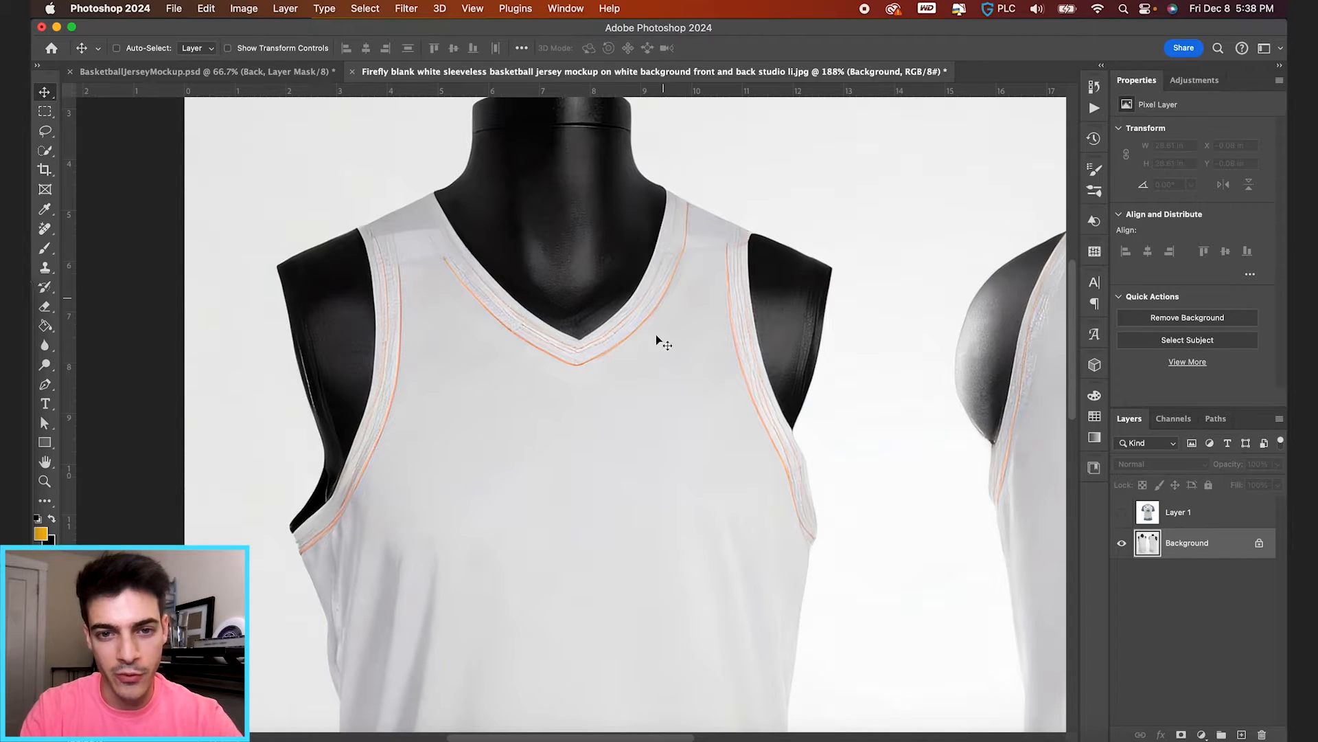
# - Work on a Background copy with the original hidden, and remove unwanted detail from the jersey
pyautogui.scroll(-3)
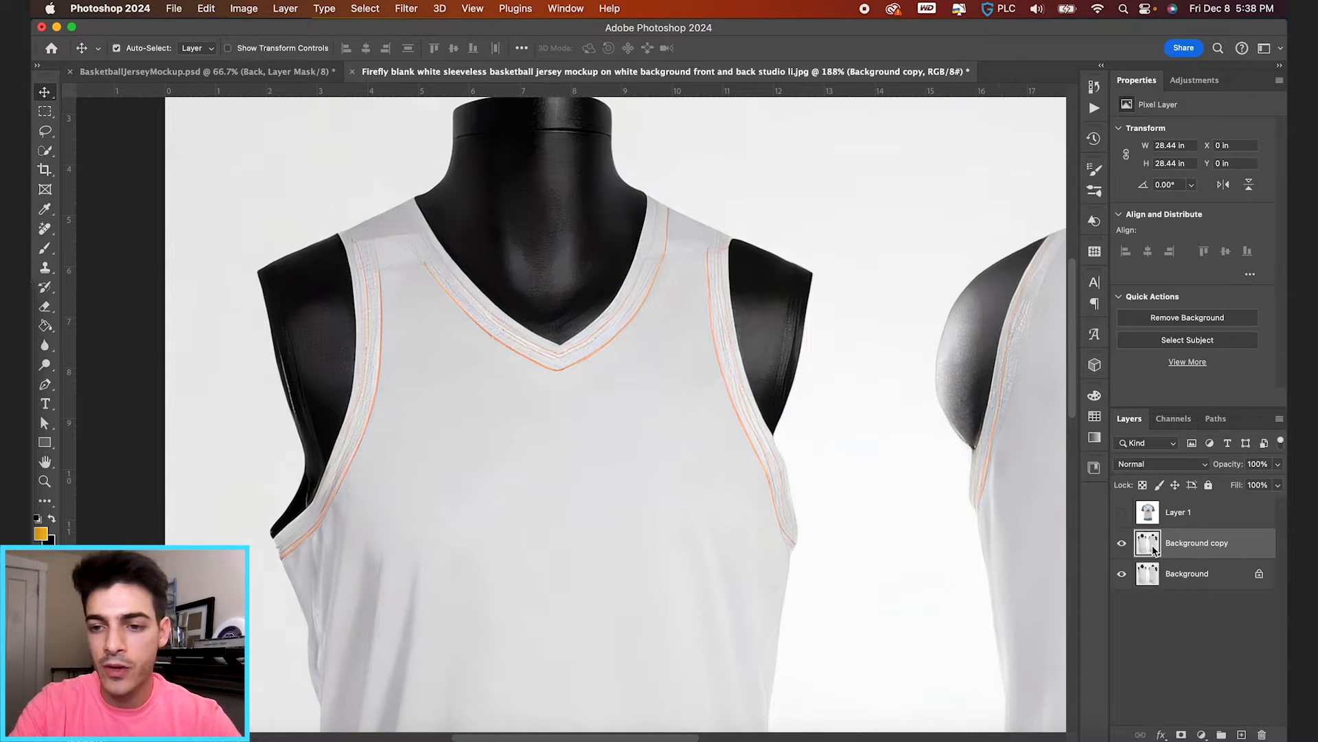
pyautogui.click(1120, 574)
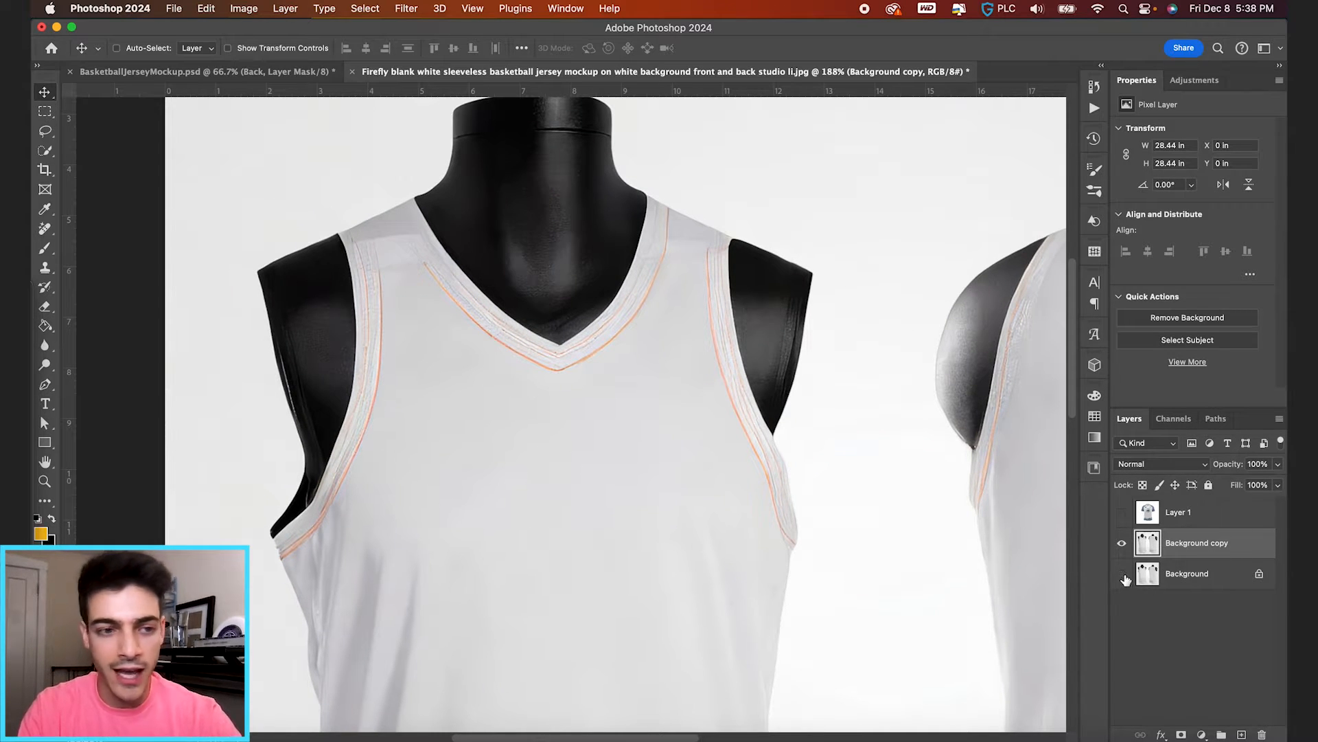
pyautogui.click(44, 229)
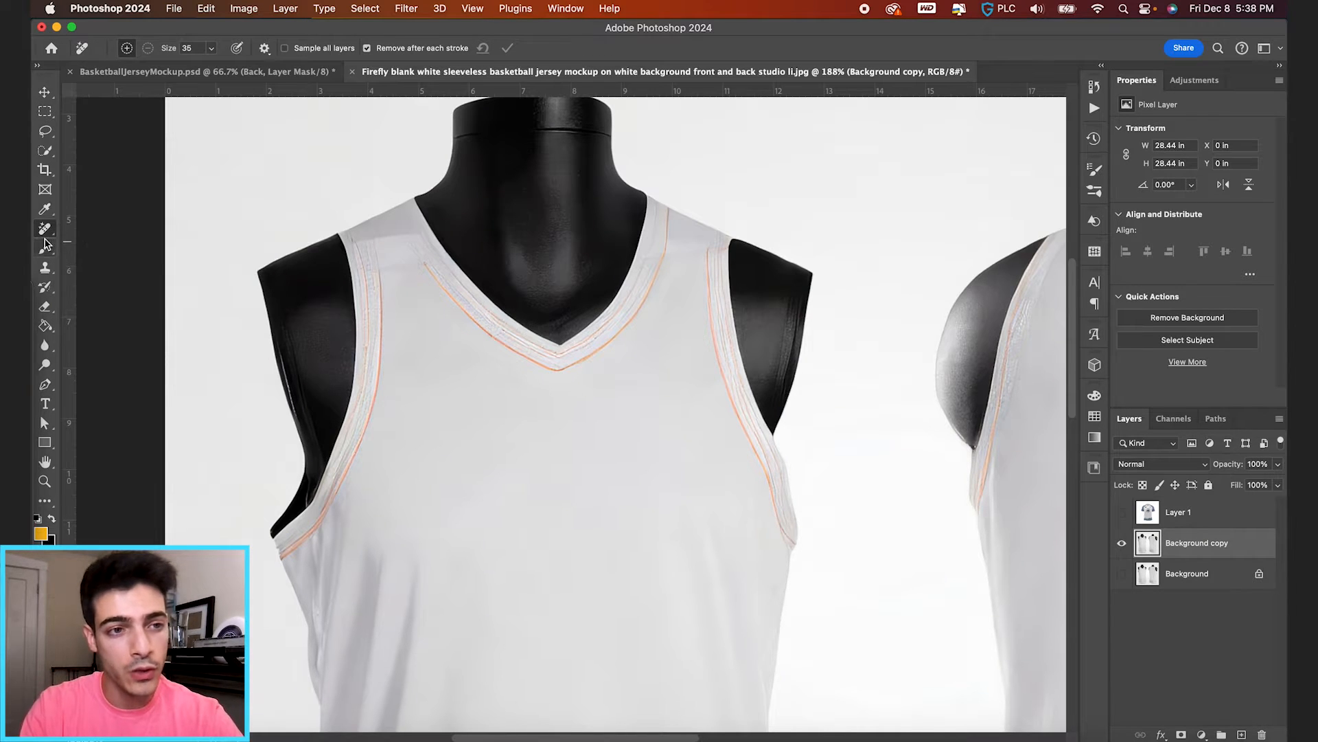
pyautogui.moveTo(352, 245); pyautogui.dragTo(346, 467)
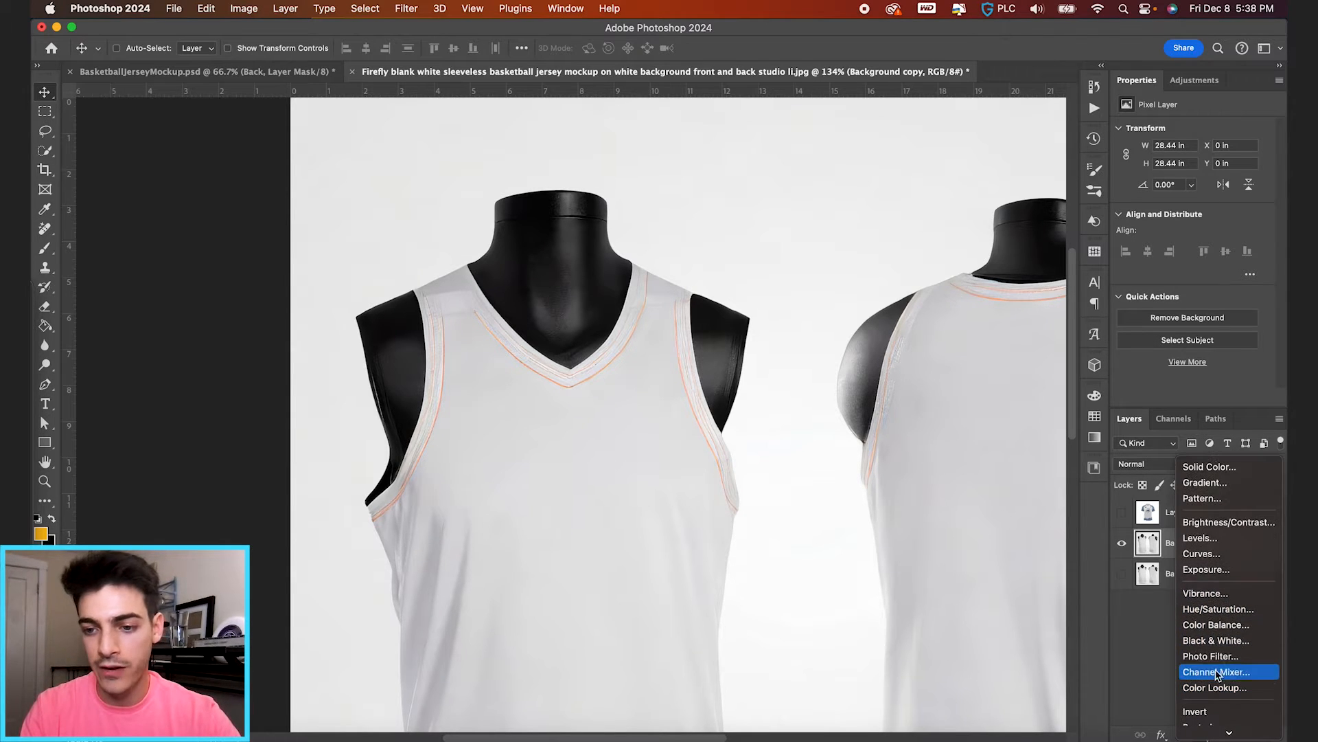
# - Add a Black & White adjustment layer so the jersey's orange stitching turns grey
pyautogui.click(1215, 640)
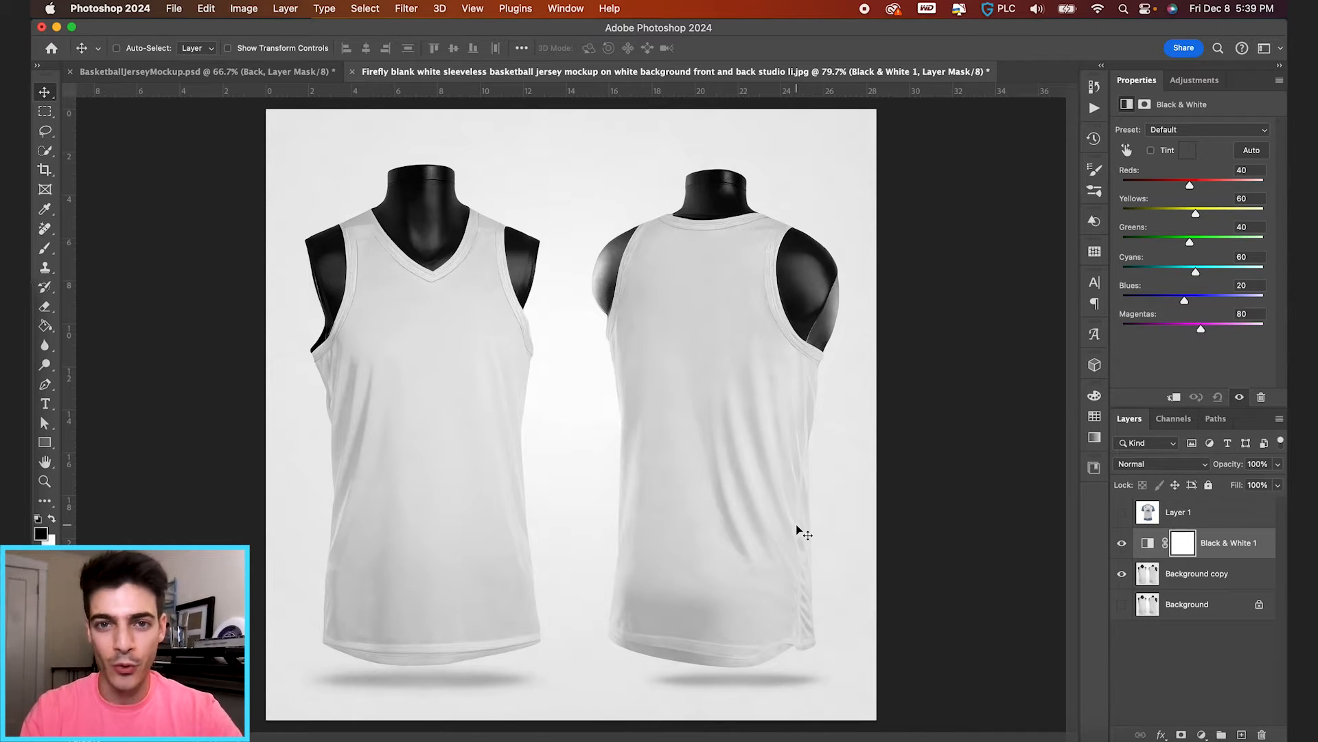
pyautogui.click(1120, 512)
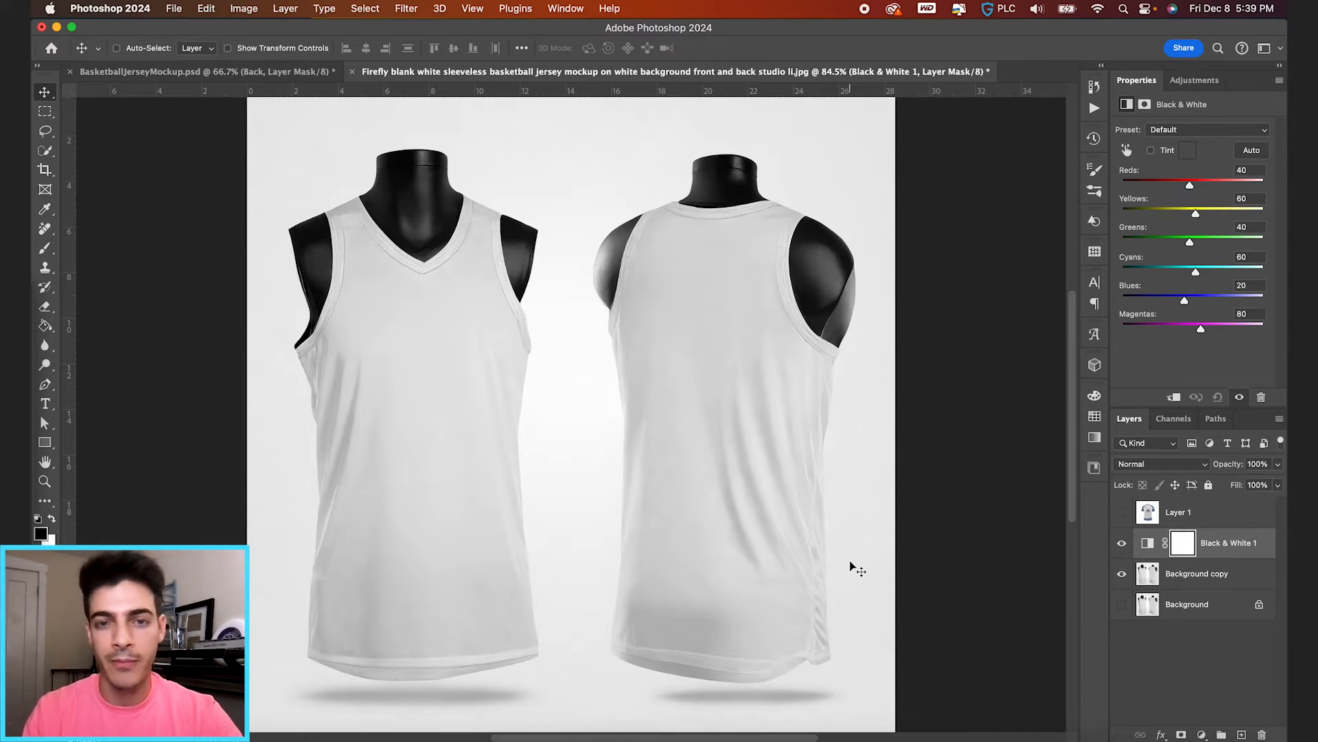
pyautogui.moveTo(482, 407)
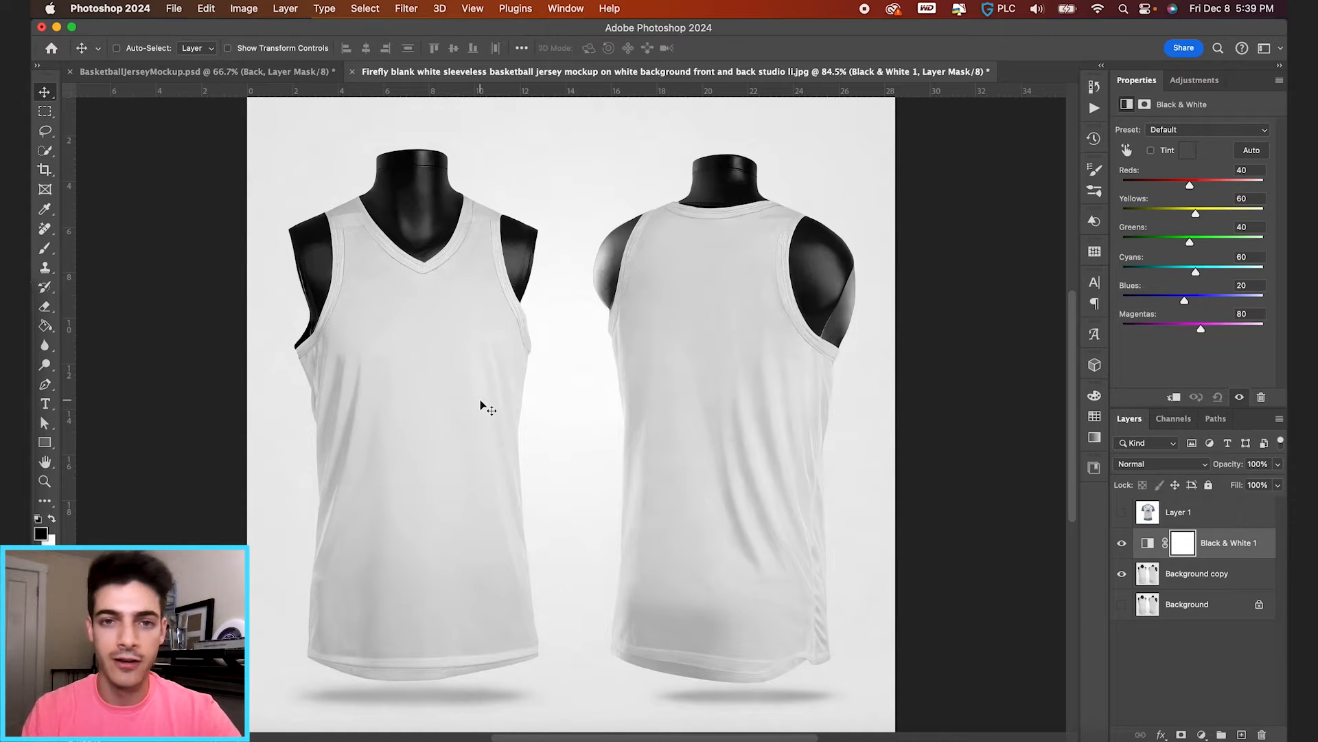
pyautogui.moveTo(470, 402)
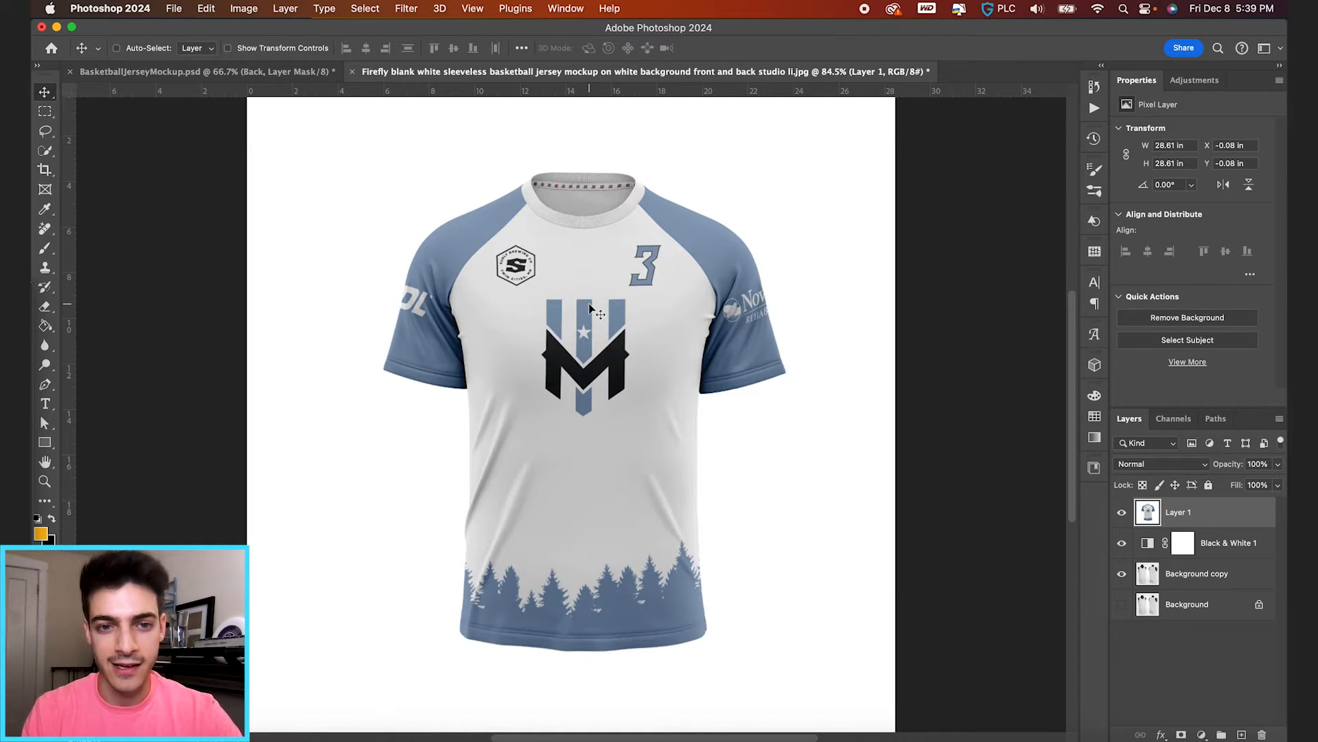
# - Hide the reference jersey design and create a group masked to the front jersey's shape
pyautogui.click(1121, 512)
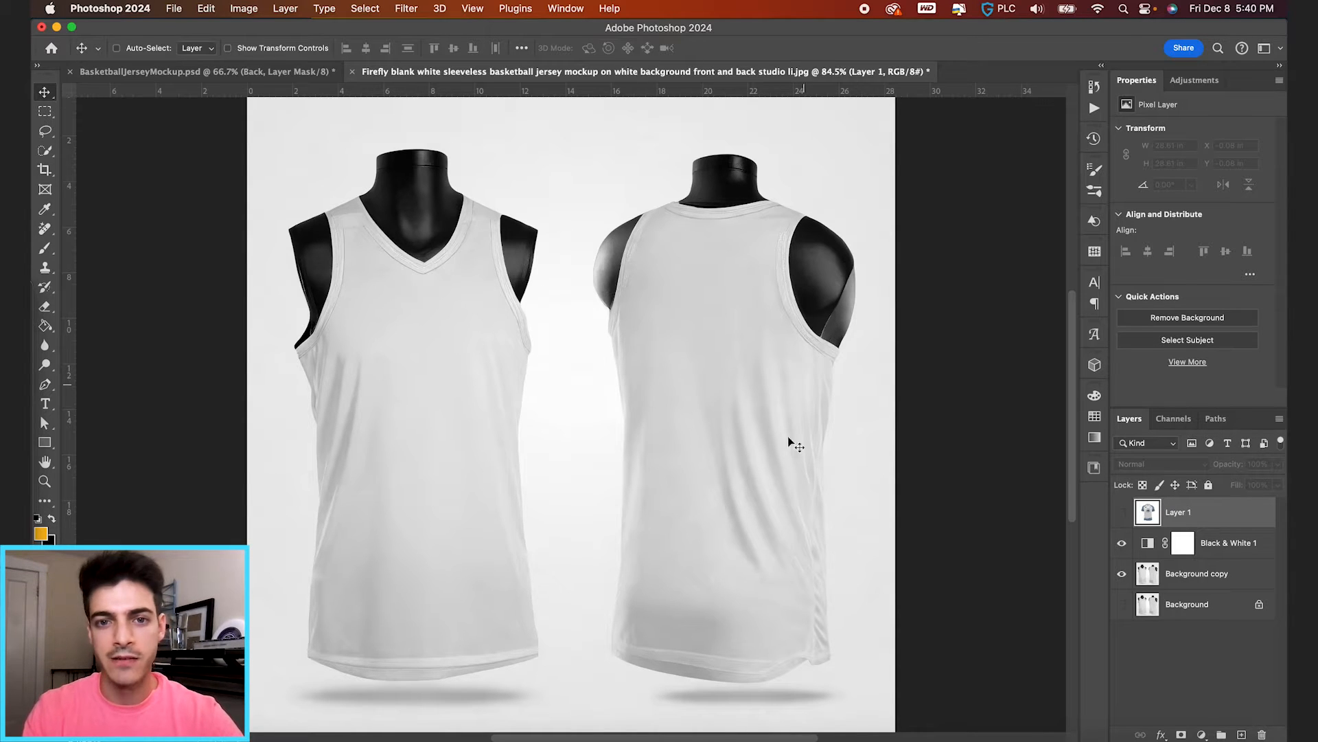
pyautogui.click(1203, 573)
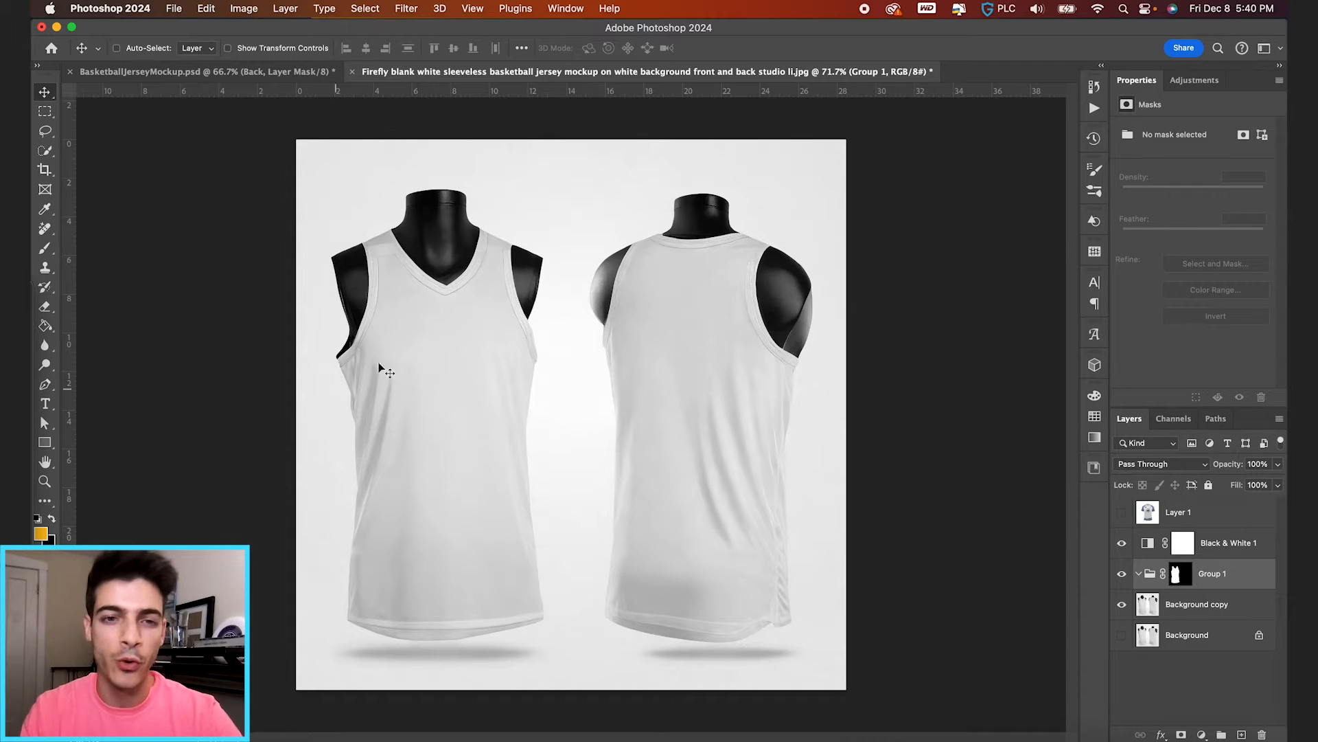
pyautogui.moveTo(448, 358)
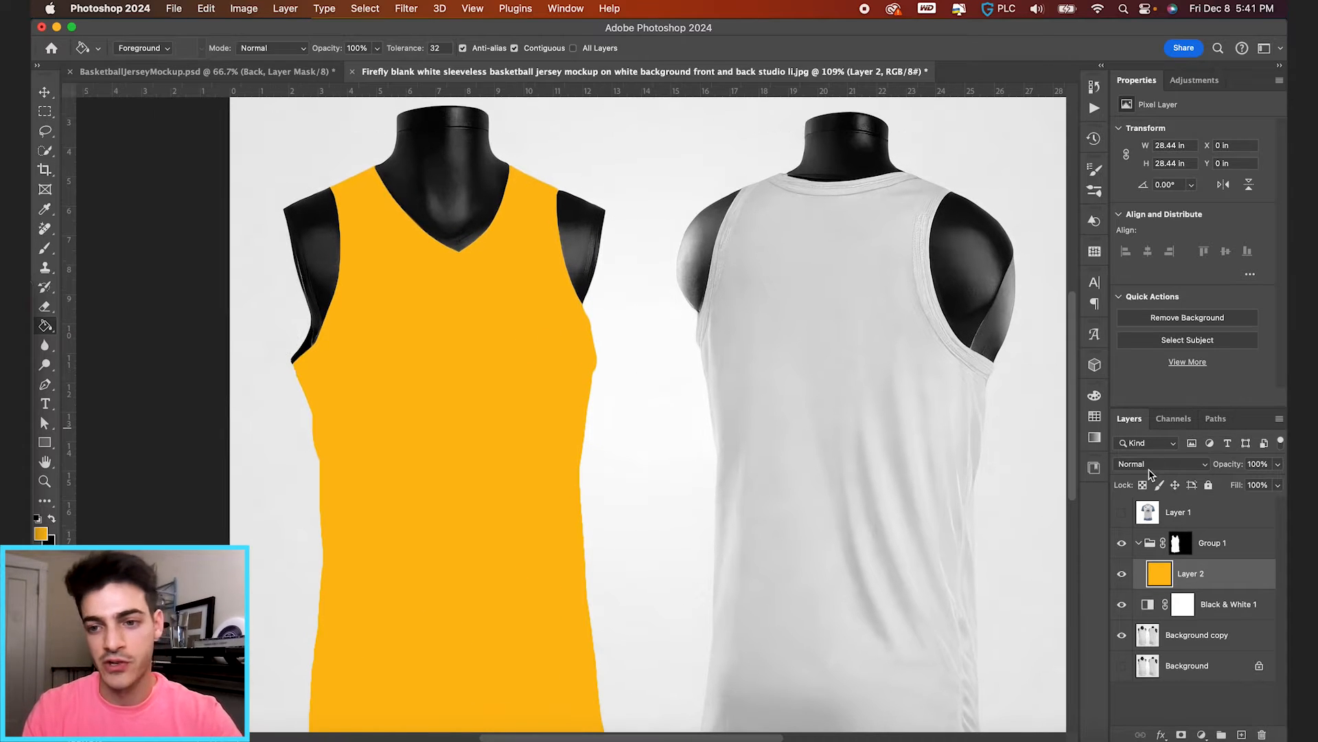
# - Set the front jersey's fill layer to Multiply so the fabric folds show through
pyautogui.click(1160, 463)
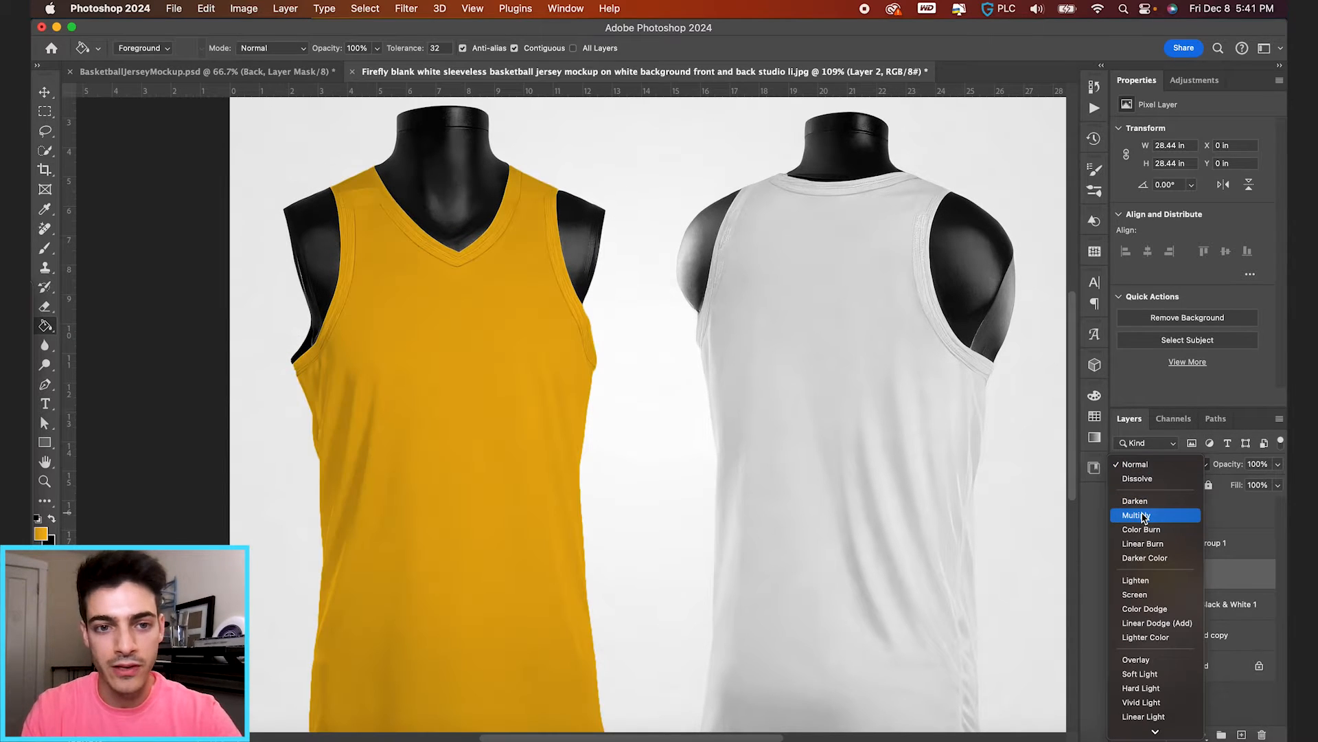
pyautogui.click(1137, 515)
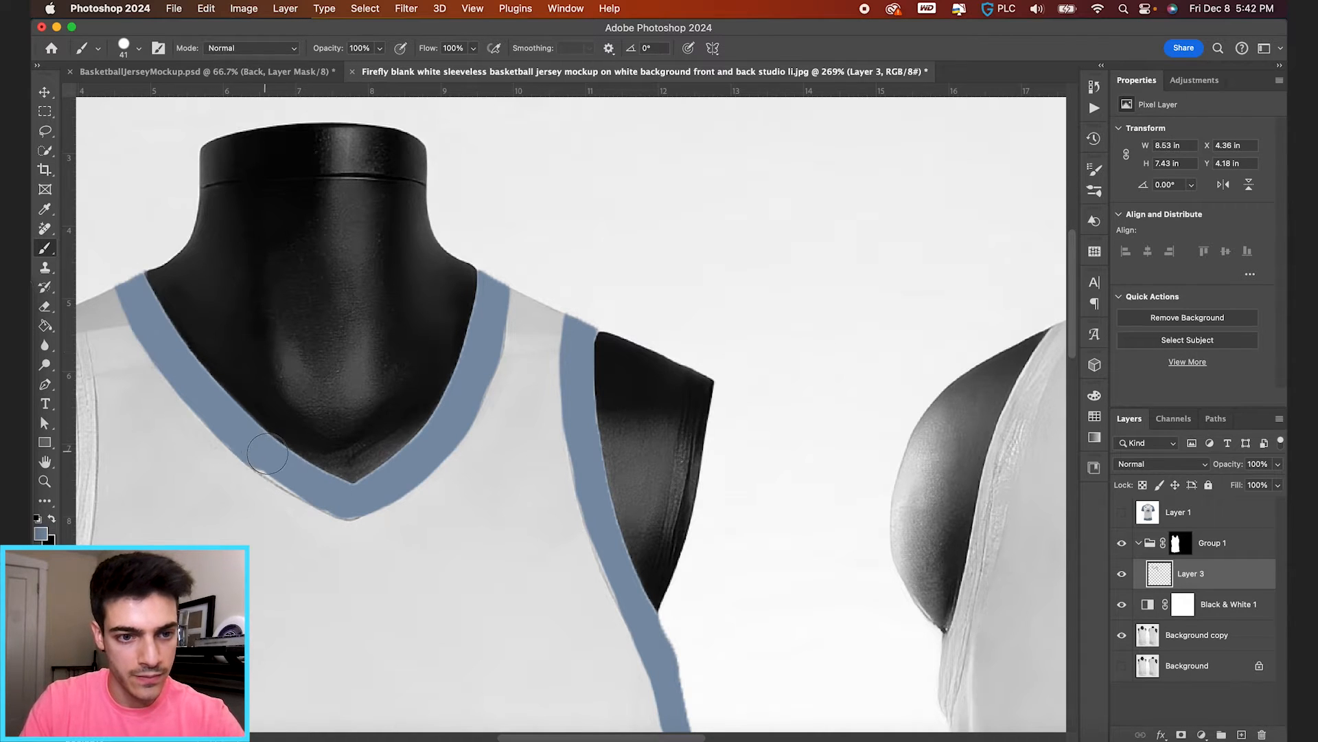
# - Paint blue trim along the front jersey's V-neck and armholes on Layer 3
pyautogui.moveTo(268, 454); pyautogui.dragTo(297, 477)
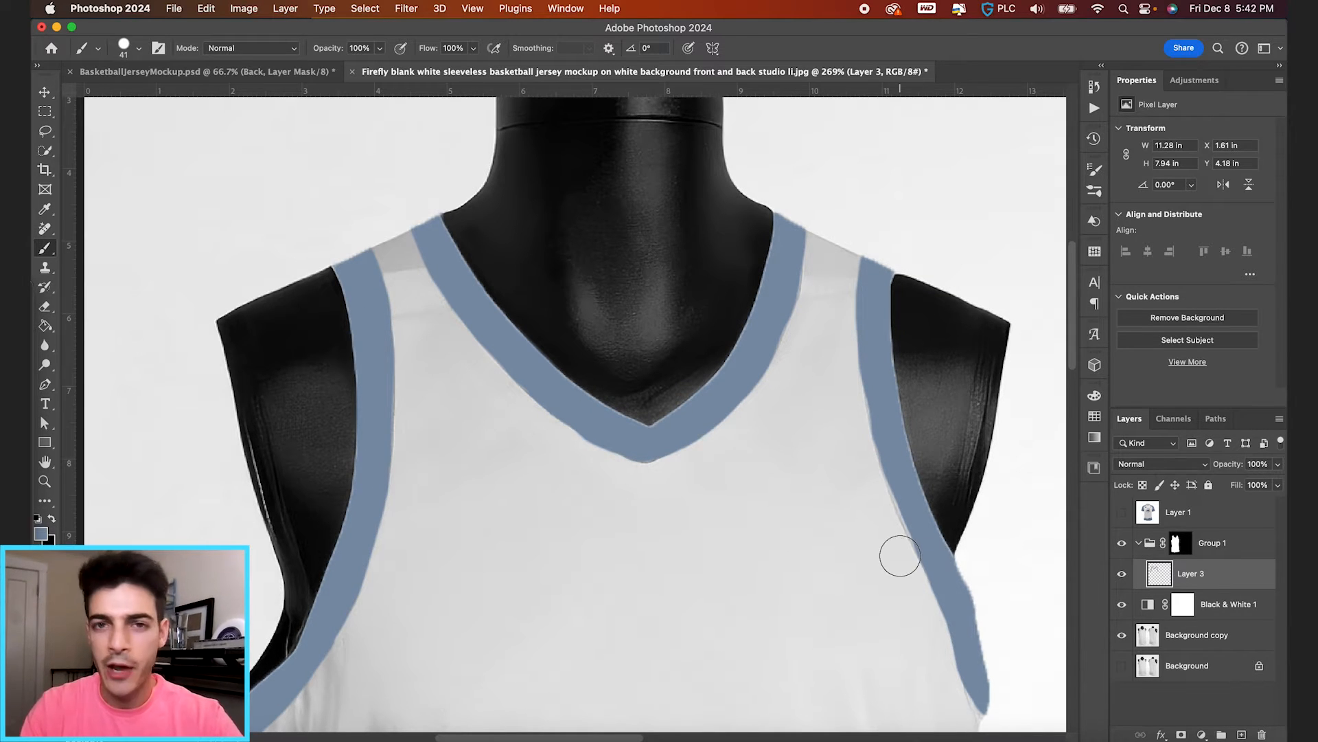
pyautogui.moveTo(883, 394)
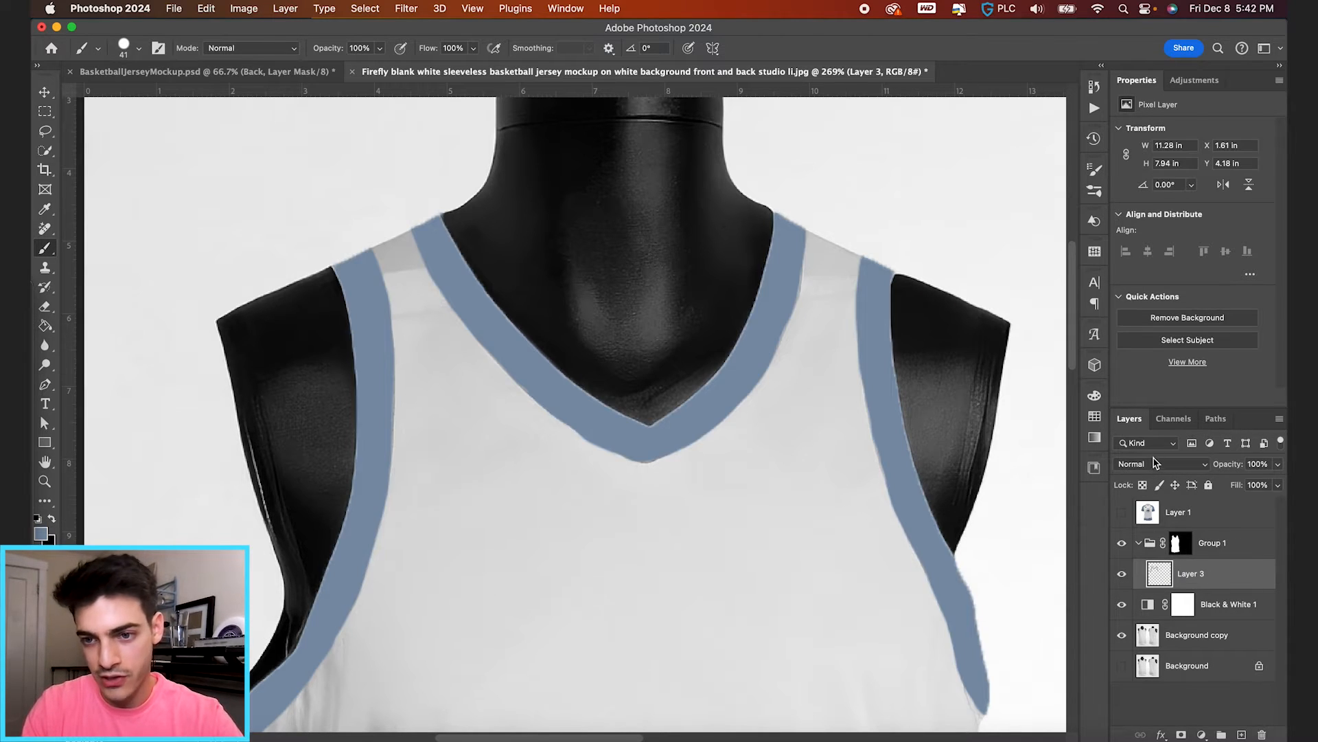
pyautogui.click(1160, 462)
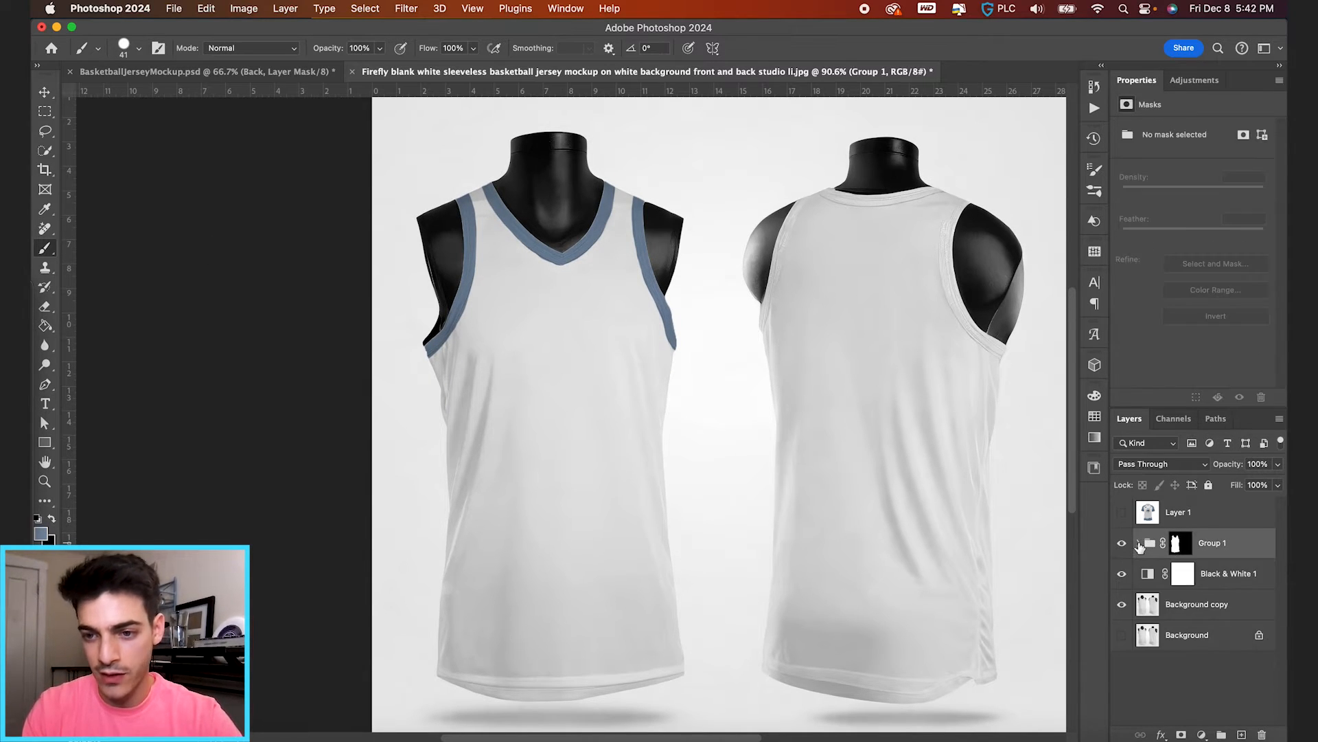
# - Quick-select the back jersey from the base photo, make a masked group, and name it Back of Jersey
pyautogui.click(1194, 604)
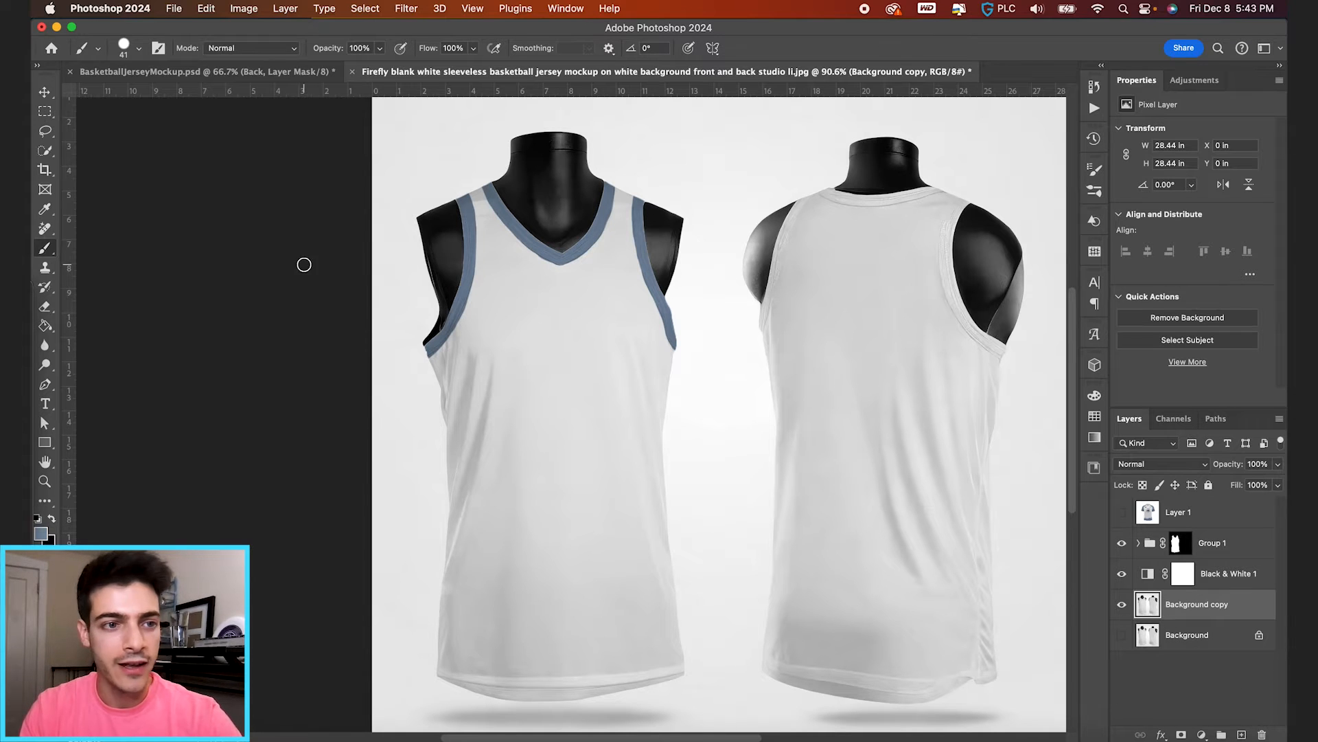
pyautogui.click(44, 150)
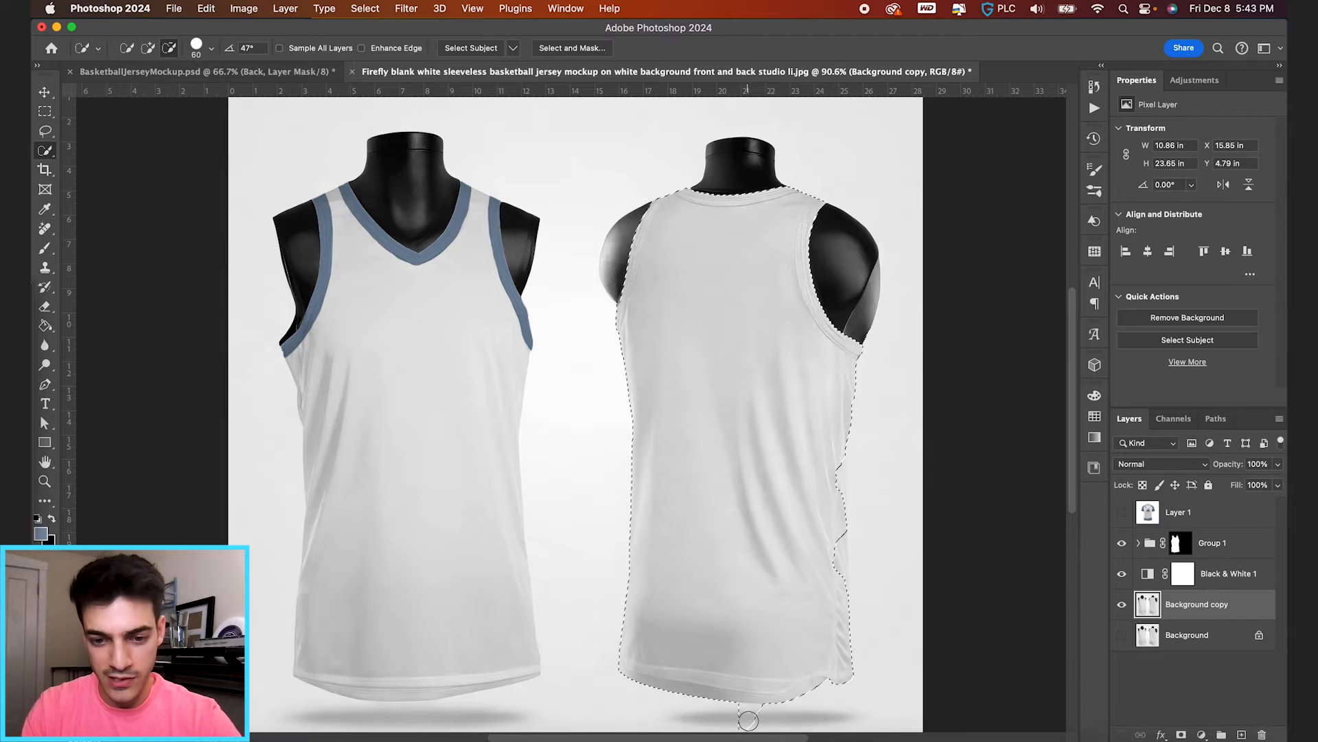
pyautogui.click(1227, 573)
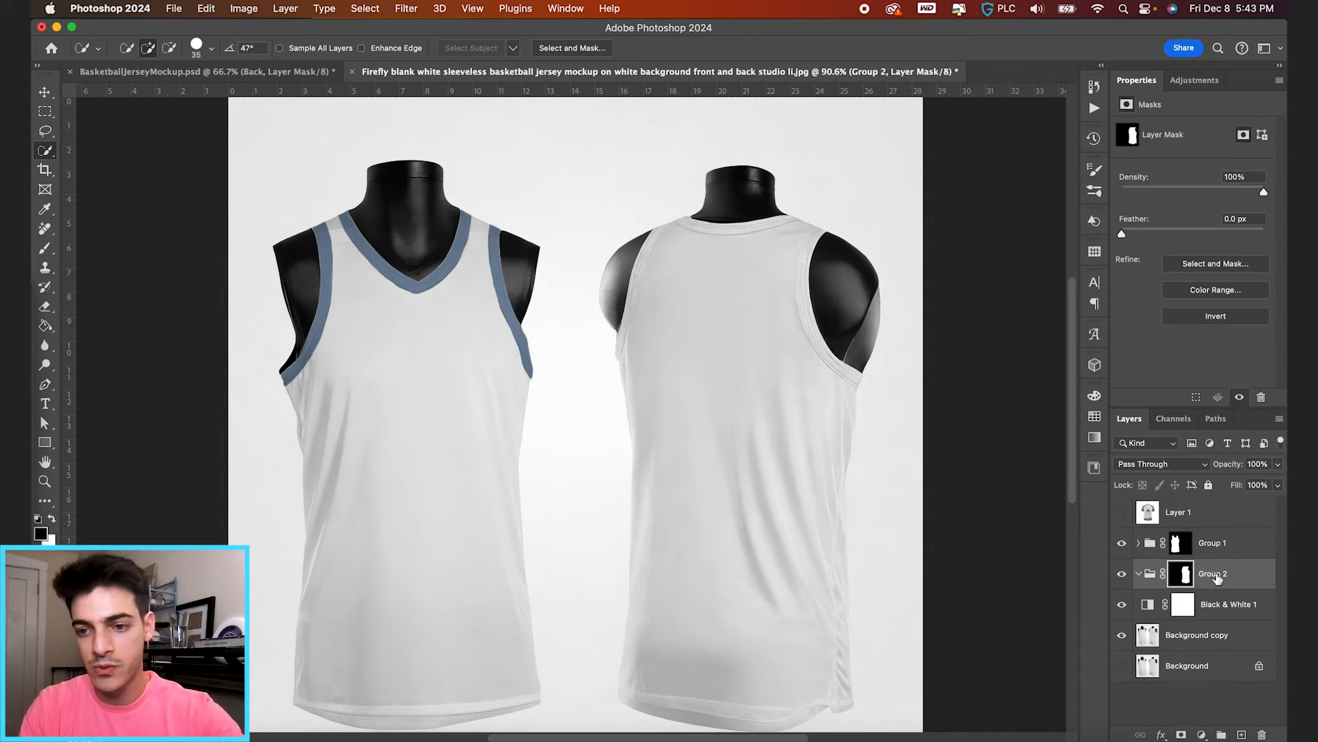
pyautogui.doubleClick(1213, 574)
pyautogui.write('Back of Jersey')
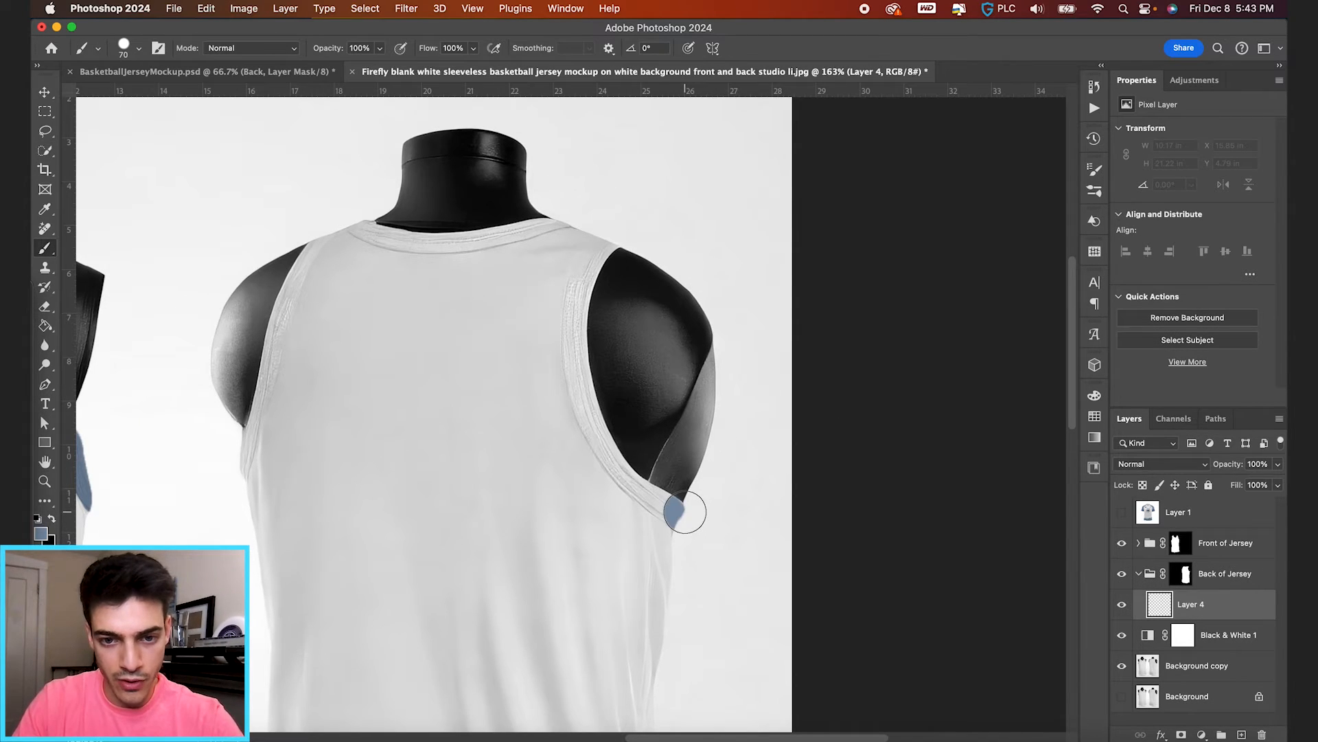
# - Paint blue trim along the back jersey's armhole edge on Layer 4
pyautogui.moveTo(685, 512); pyautogui.dragTo(445, 235)
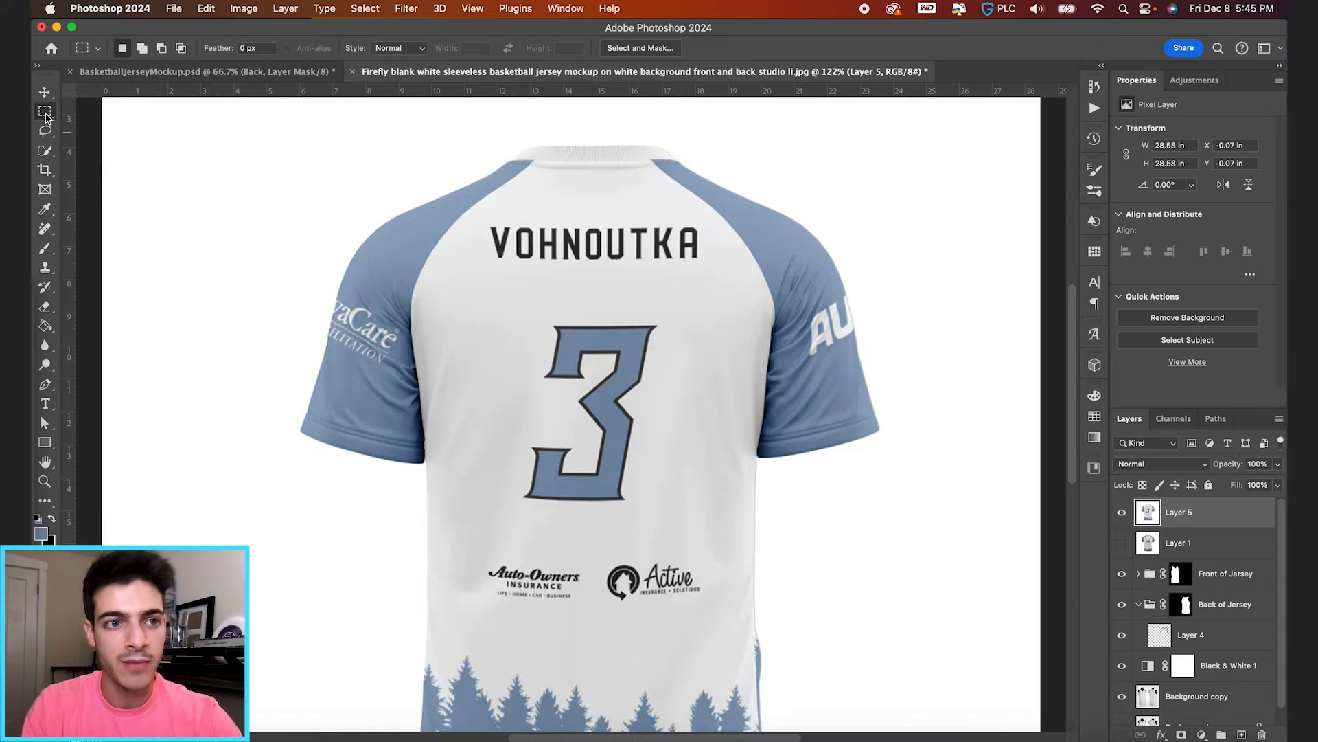
# - Marquee-select the number 3 on the reference design, copy it, and hide the reference layer
pyautogui.moveTo(517, 313); pyautogui.dragTo(650, 543)
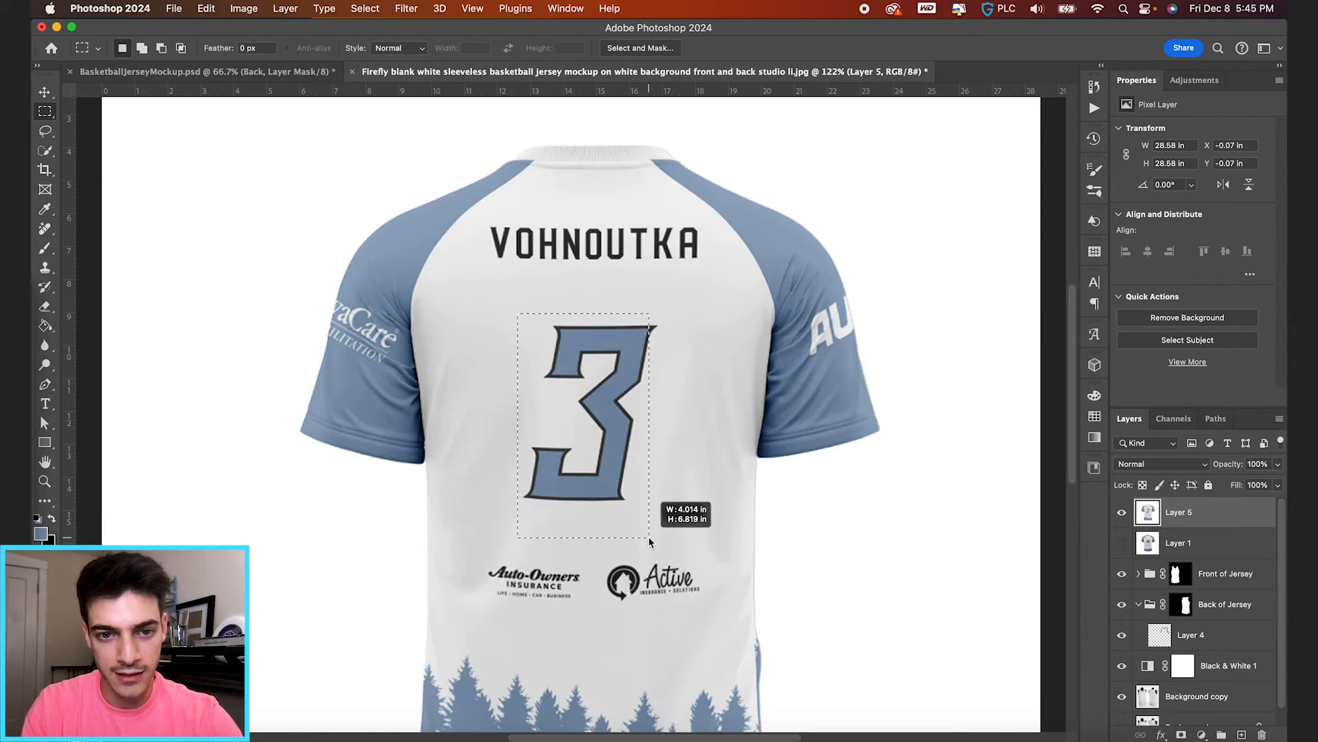
pyautogui.moveTo(650, 542); pyautogui.dragTo(662, 517)
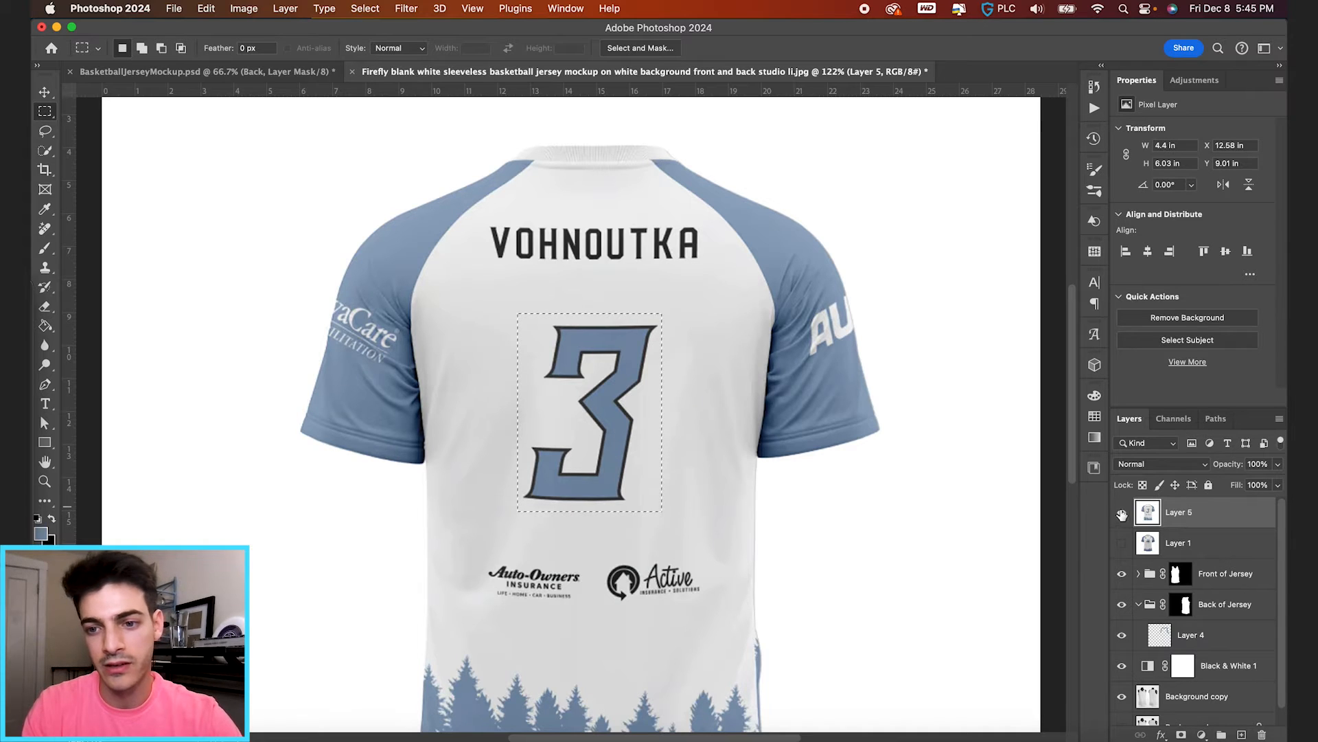
pyautogui.click(1122, 515)
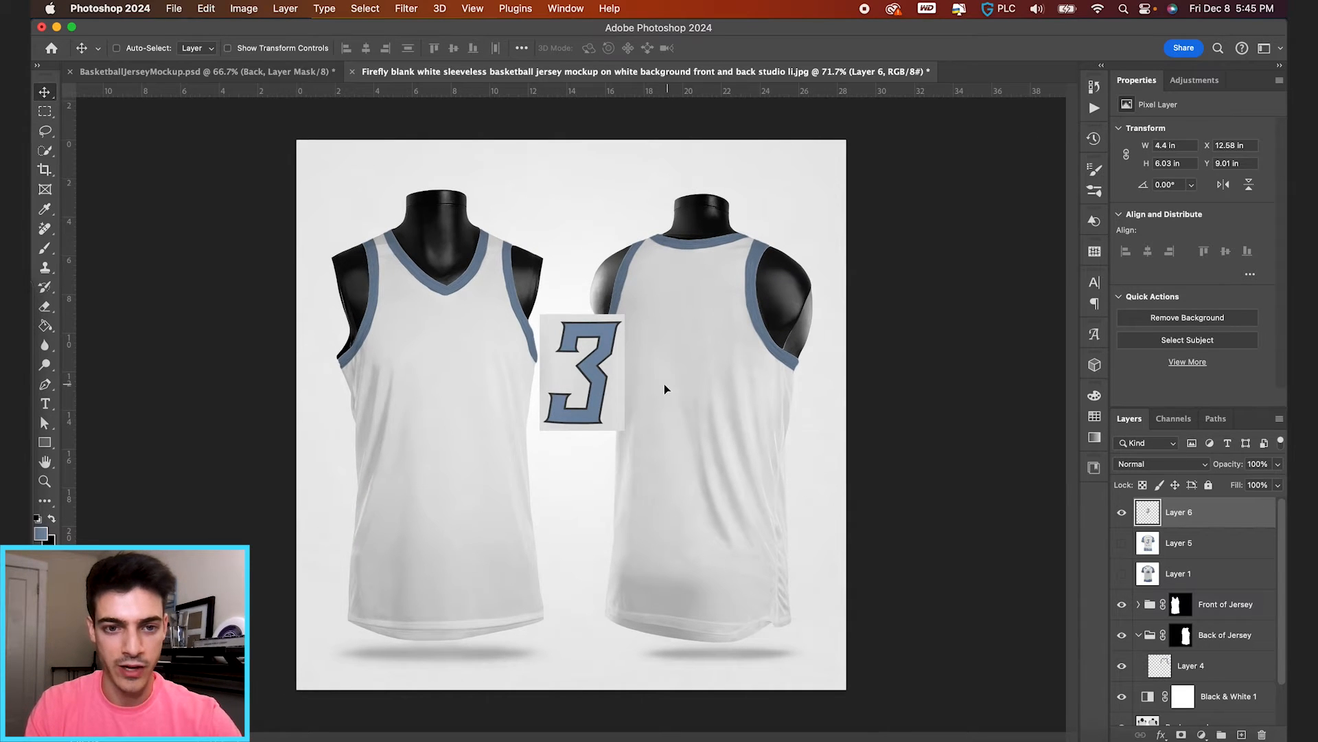
# - Move the 3 onto the front chest, blend out its white background with Blend If, and convert it to a smart object
pyautogui.moveTo(580, 374); pyautogui.dragTo(437, 396)
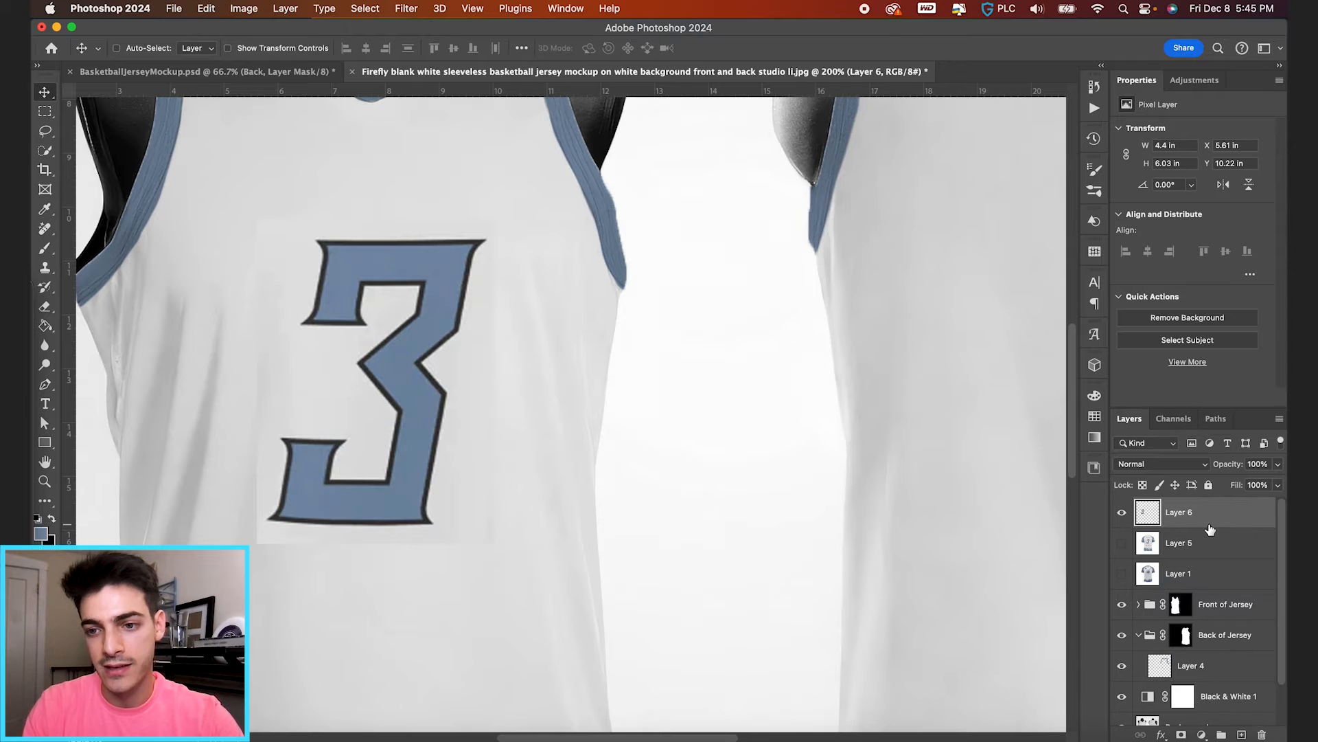
pyautogui.doubleClick(1178, 510)
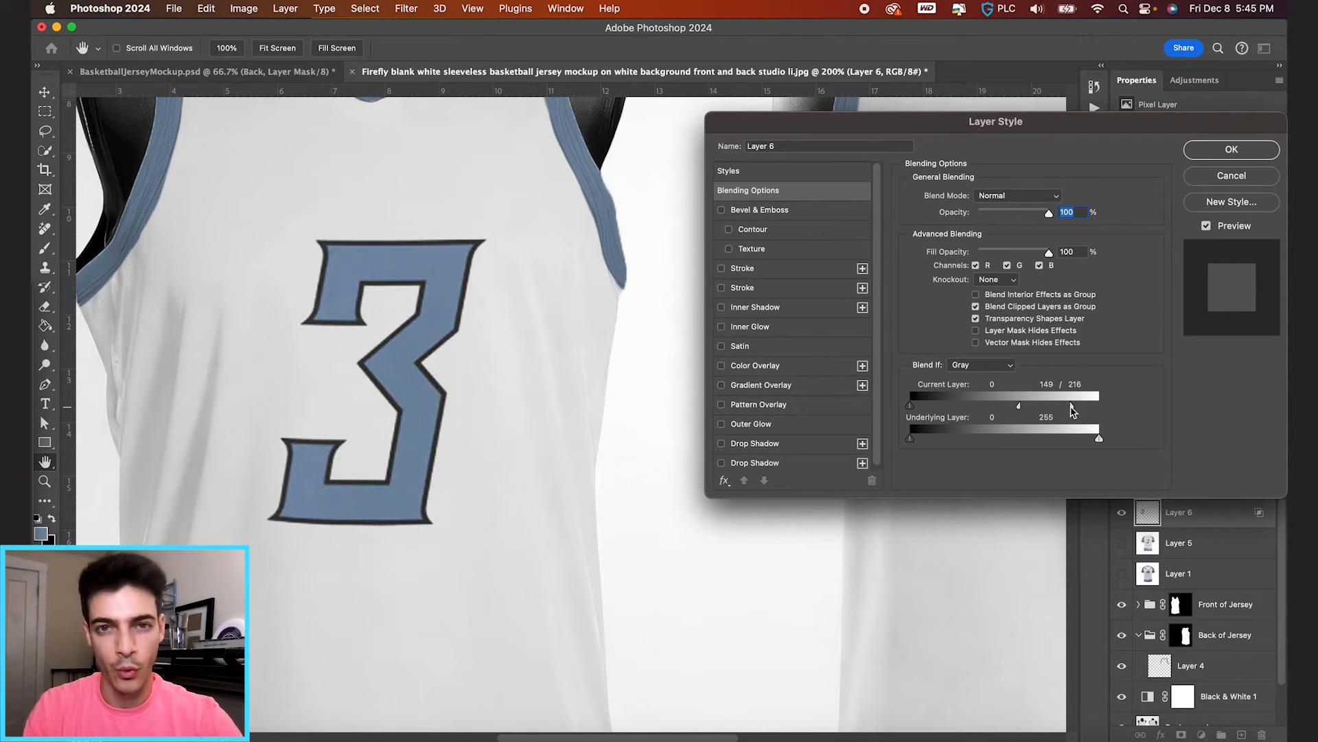
pyautogui.click(1231, 149)
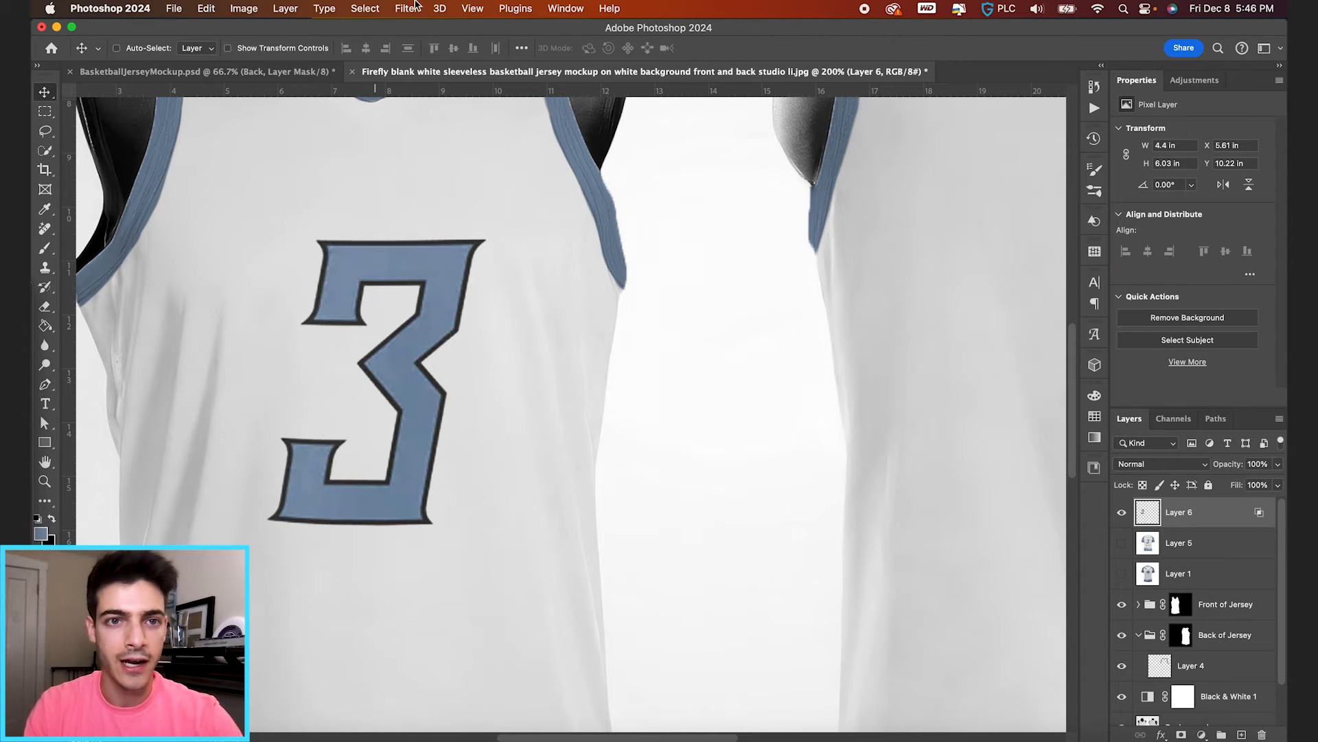
pyautogui.click(407, 8)
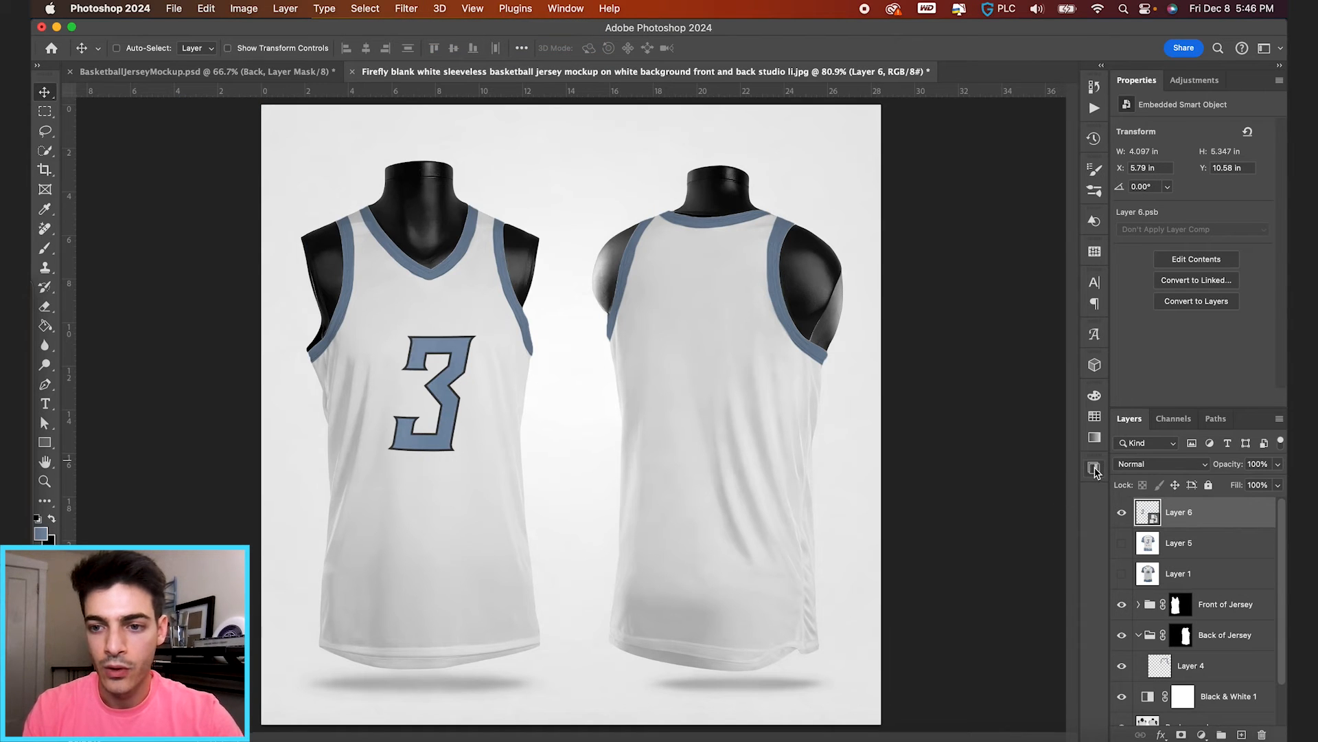
# - Place the WIND CHILL wordmark from Libraries above the 3 and give it a black Color Overlay
pyautogui.click(1094, 468)
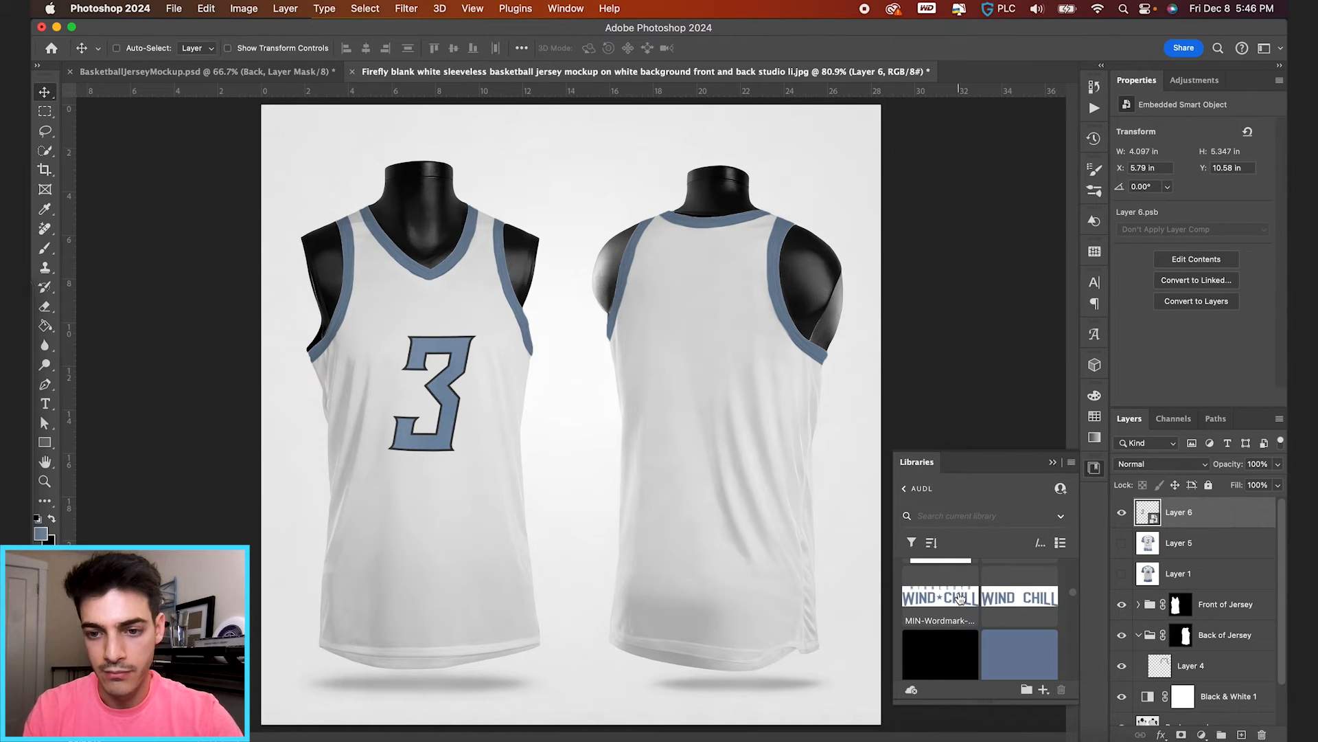
pyautogui.click(939, 598)
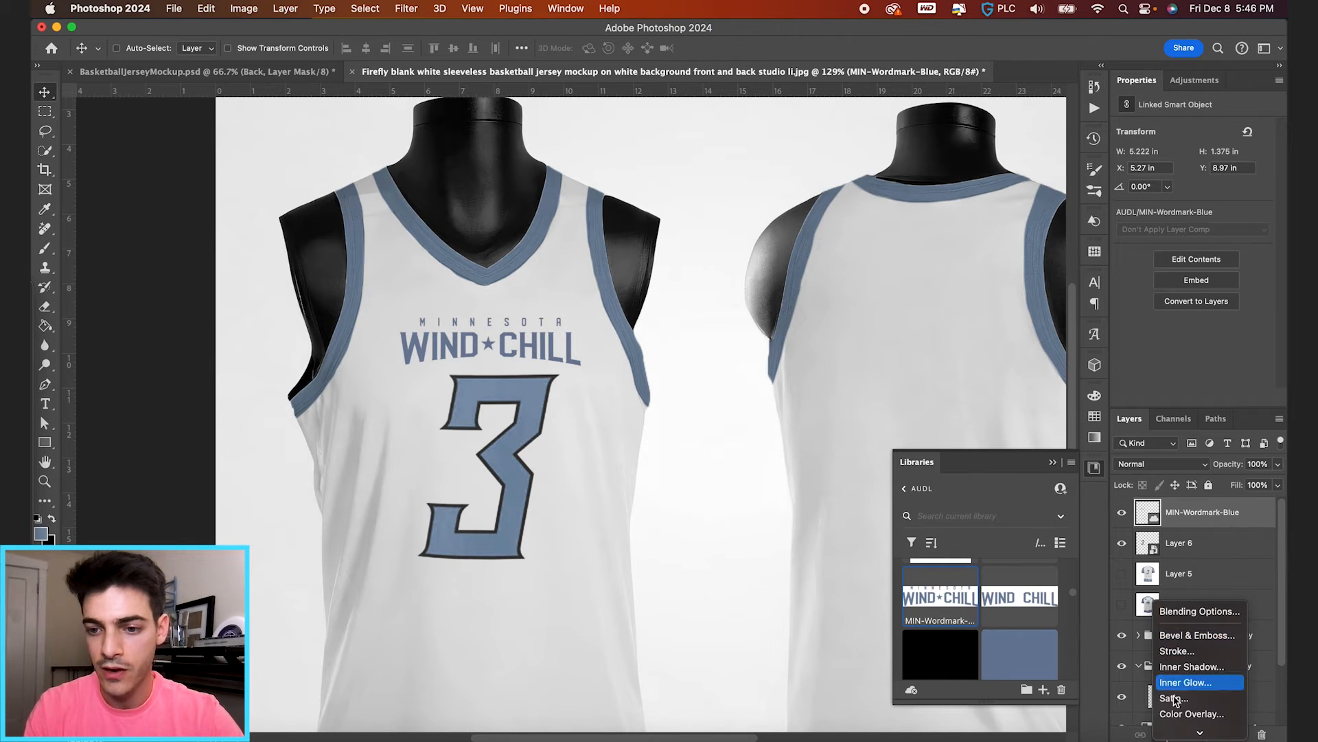
pyautogui.click(1192, 712)
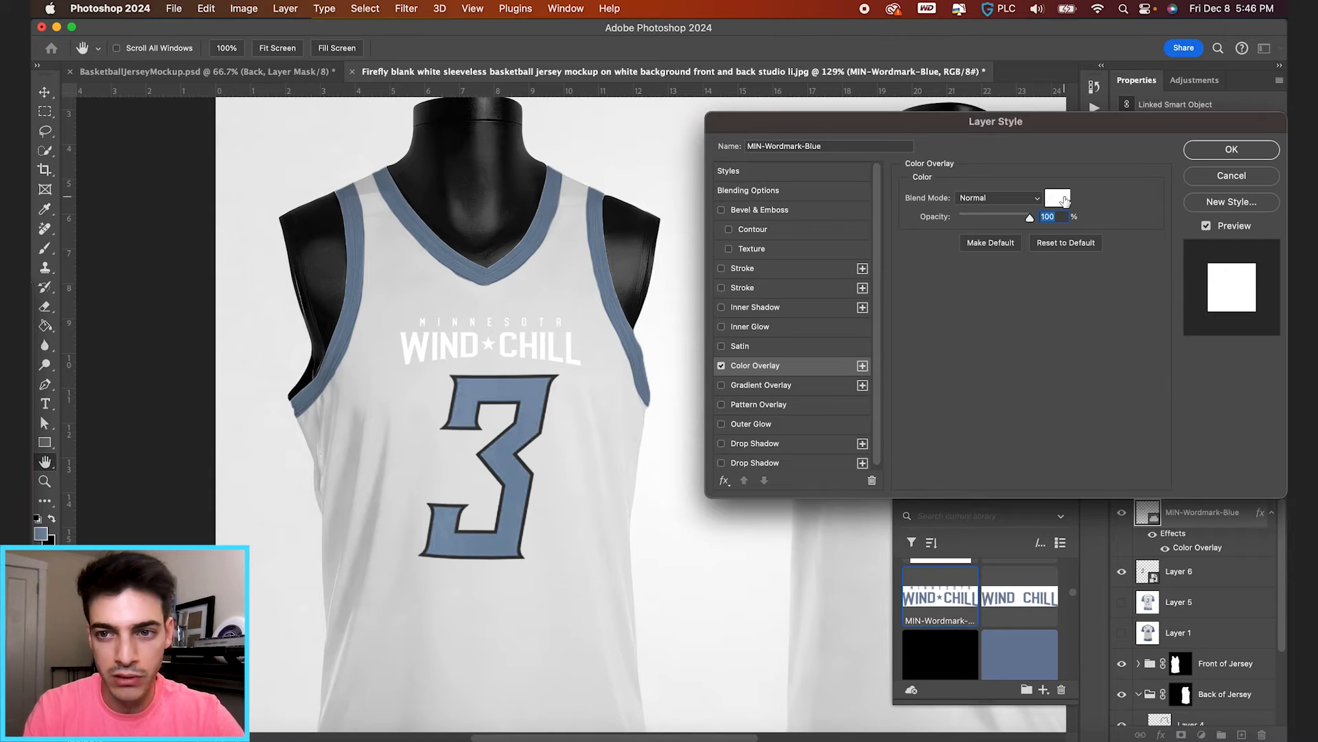
pyautogui.click(1057, 197)
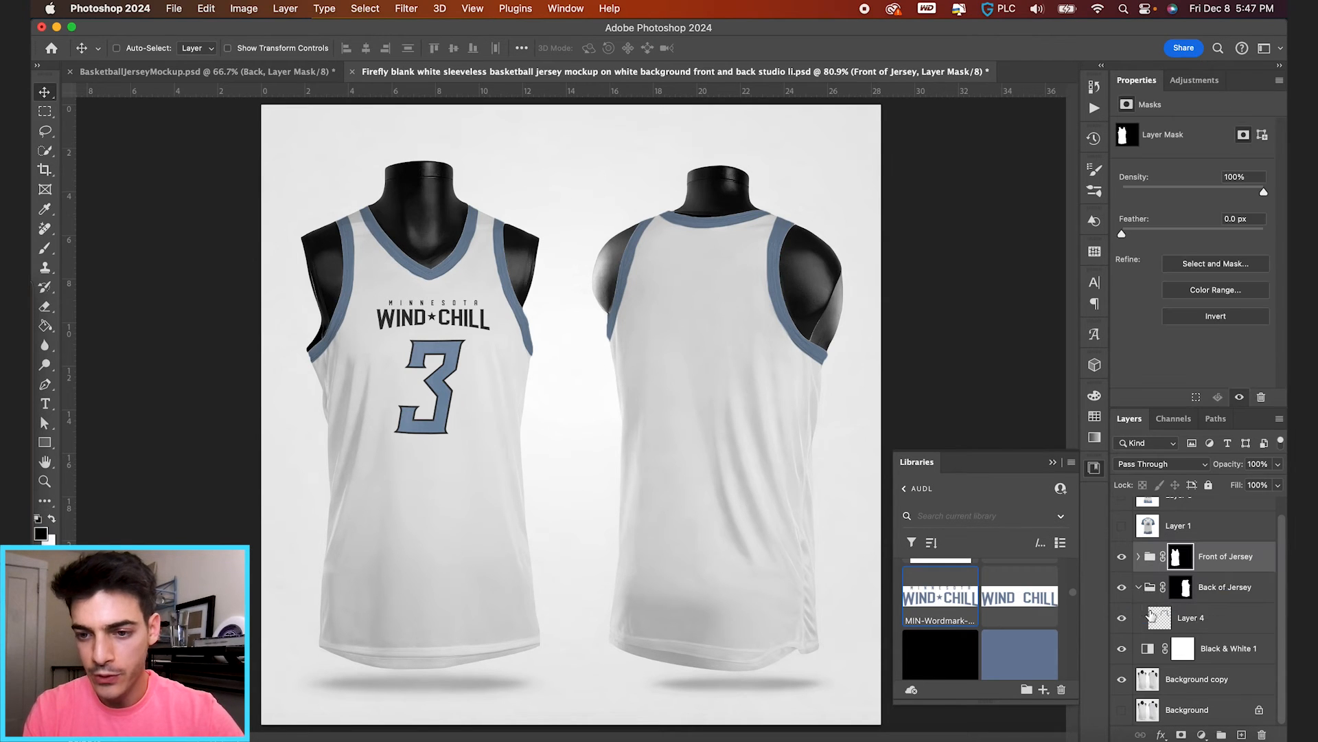
pyautogui.click(1139, 573)
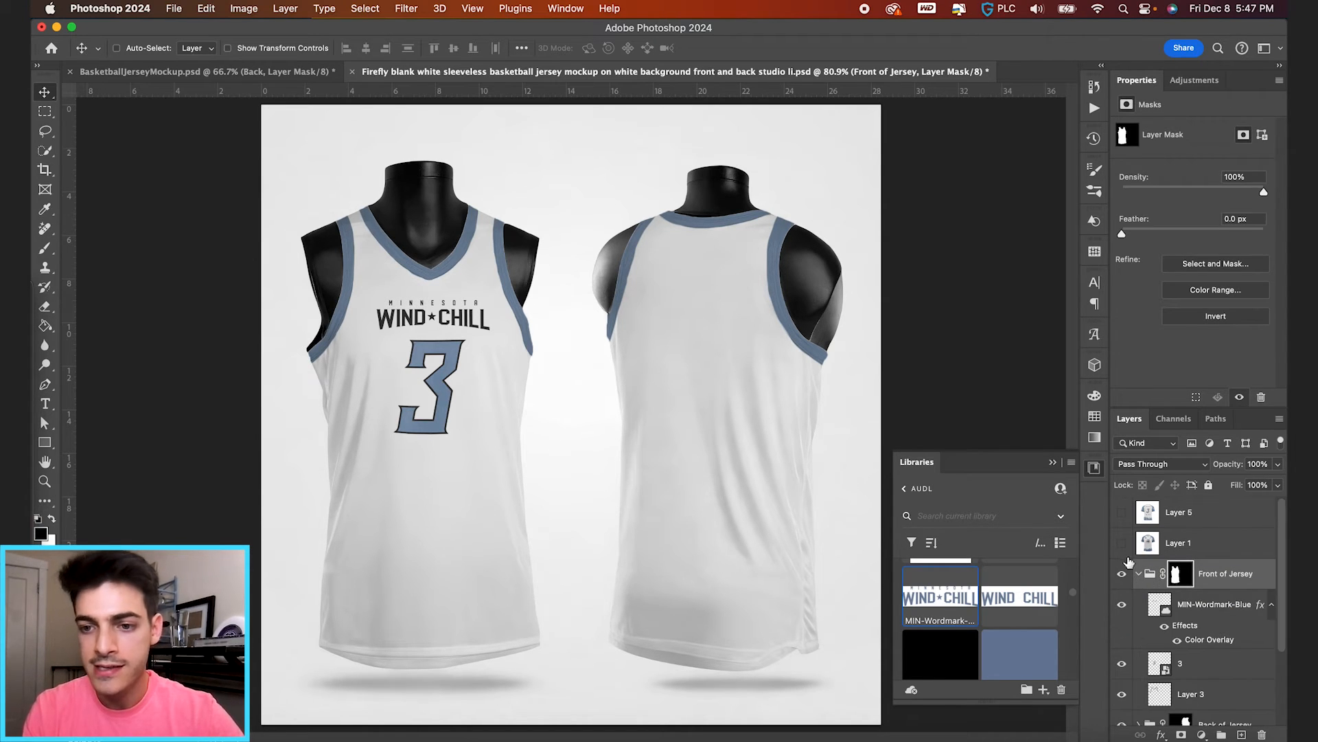
# - Copy the tree-pattern hem from the reference onto the front jersey and fade out its white background with Blend If
pyautogui.click(1178, 542)
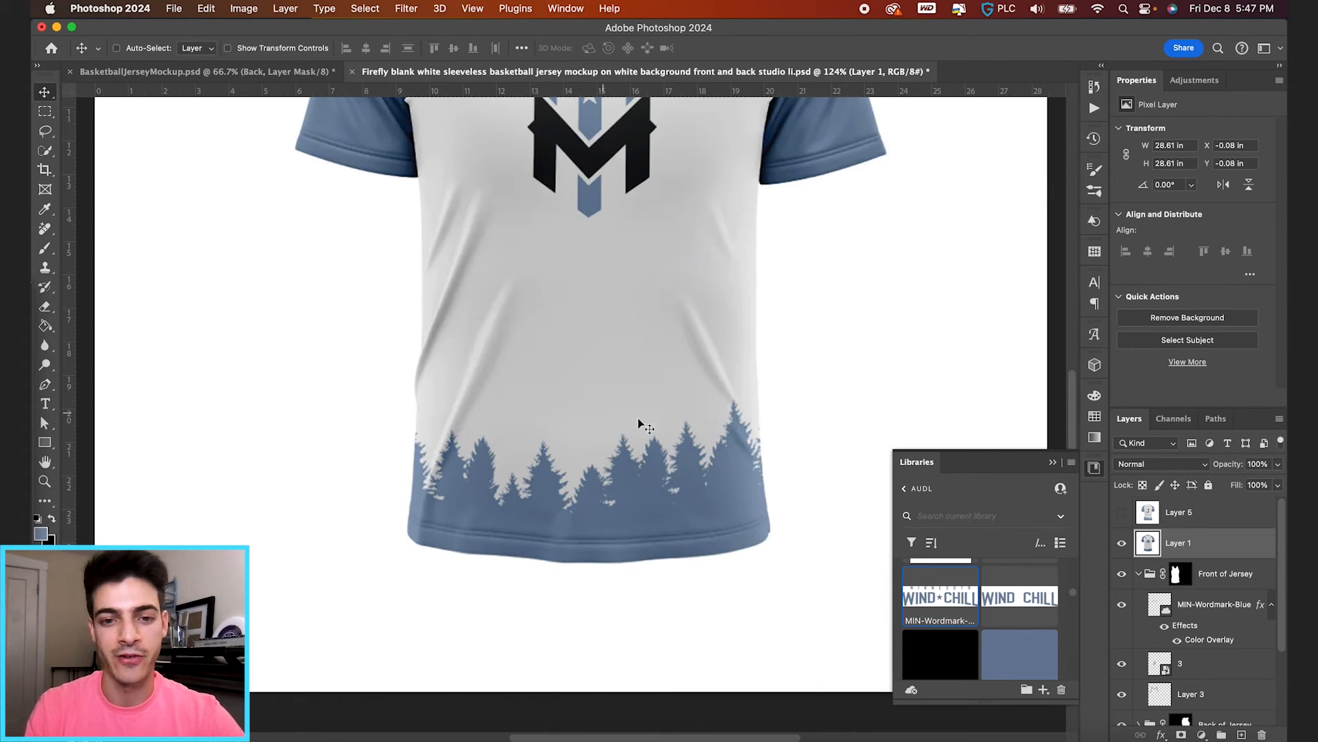
pyautogui.moveTo(600, 467)
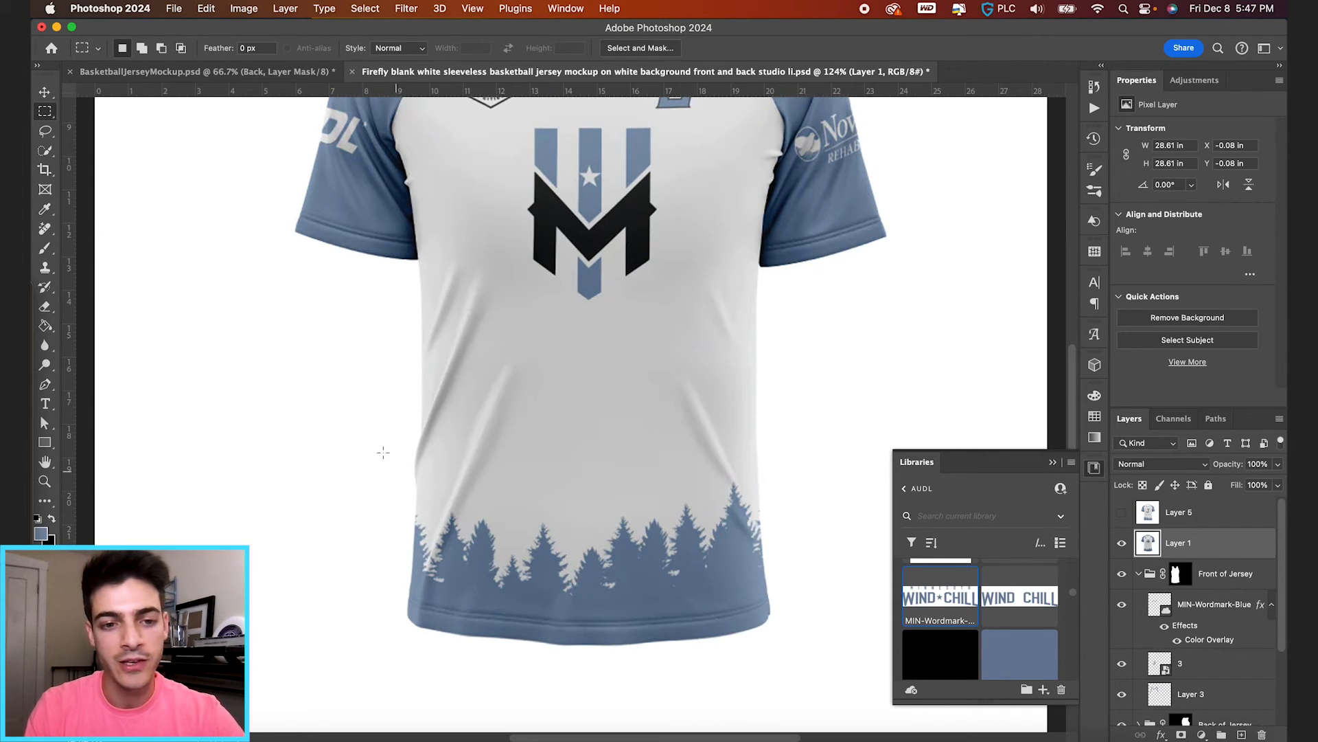
pyautogui.moveTo(408, 487); pyautogui.dragTo(804, 657)
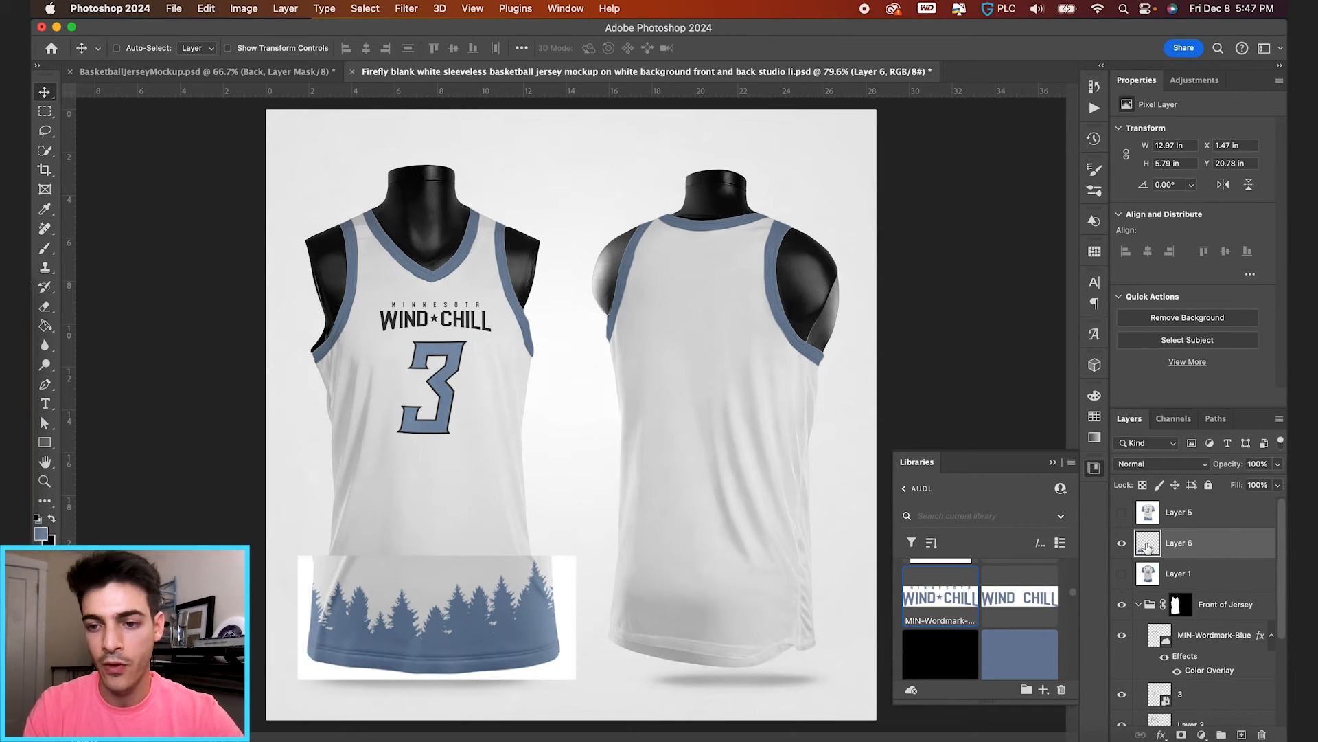
pyautogui.doubleClick(1179, 542)
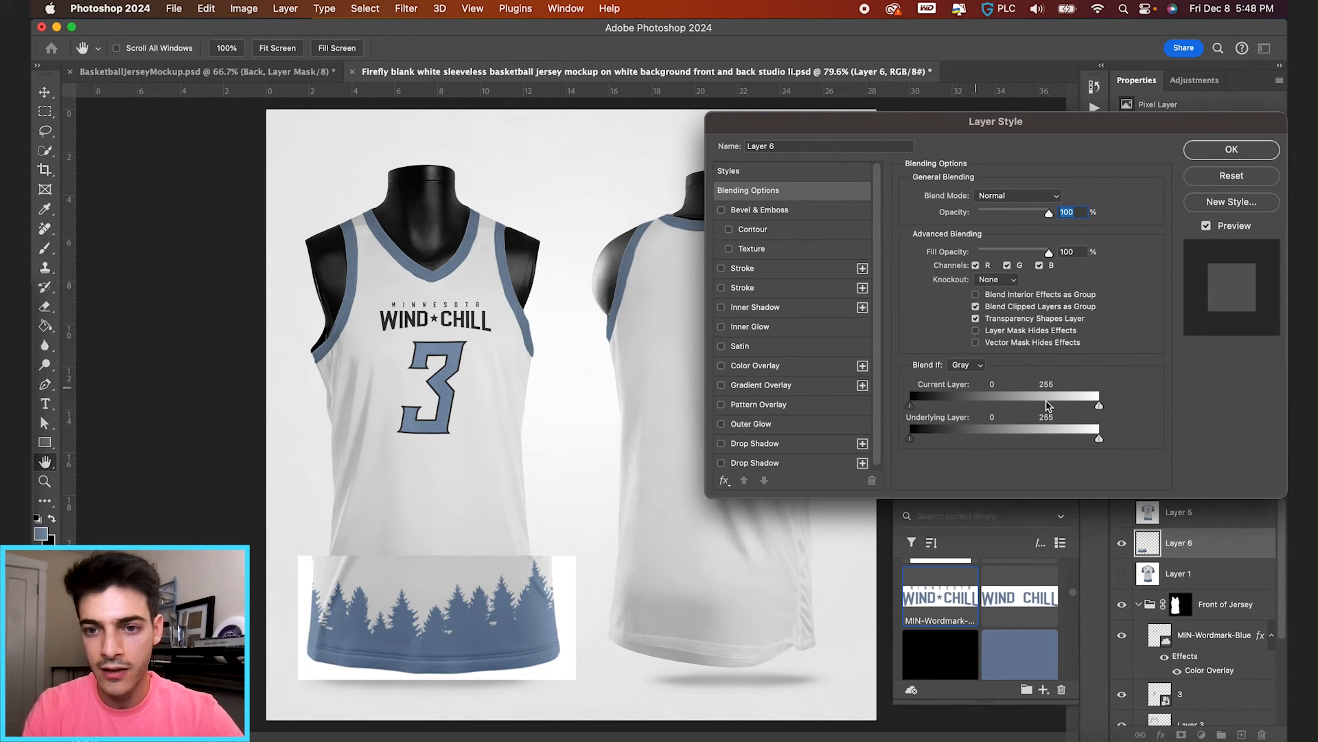
pyautogui.moveTo(1098, 405); pyautogui.dragTo(1091, 405)
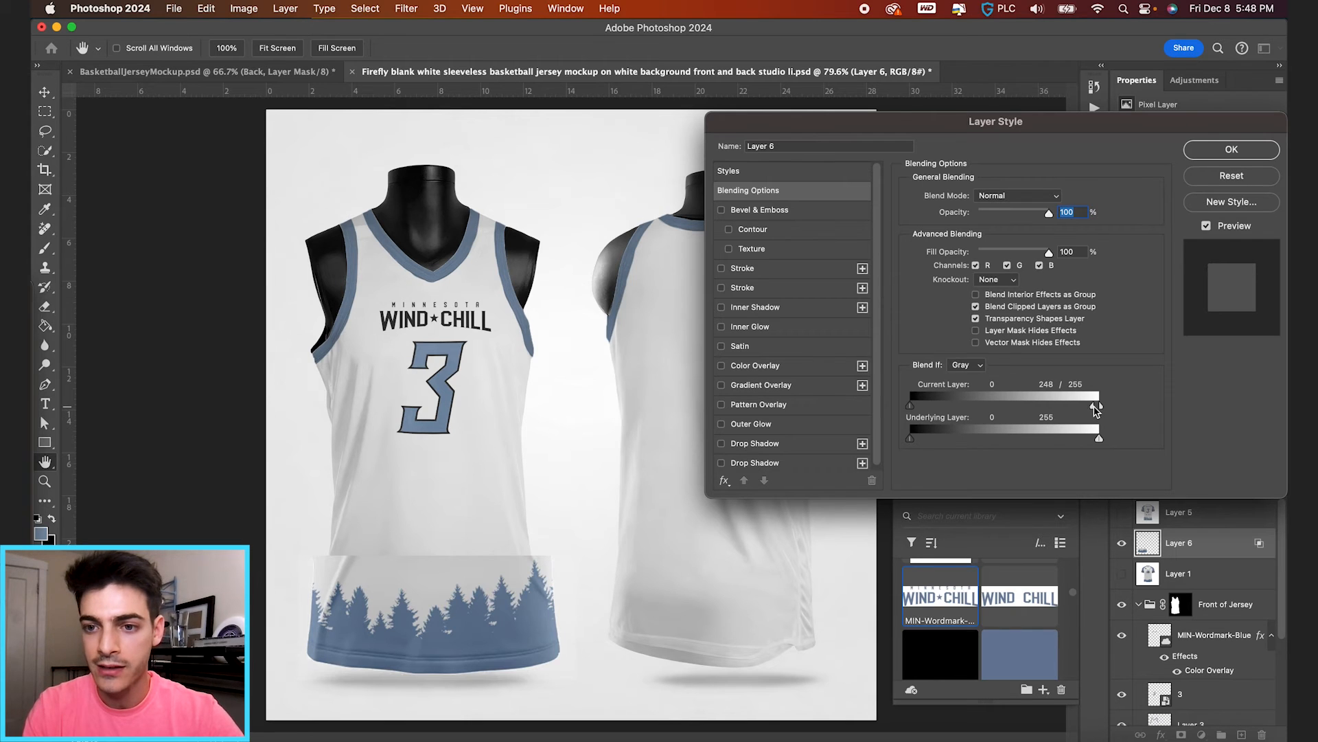
pyautogui.moveTo(1097, 407); pyautogui.dragTo(1034, 406)
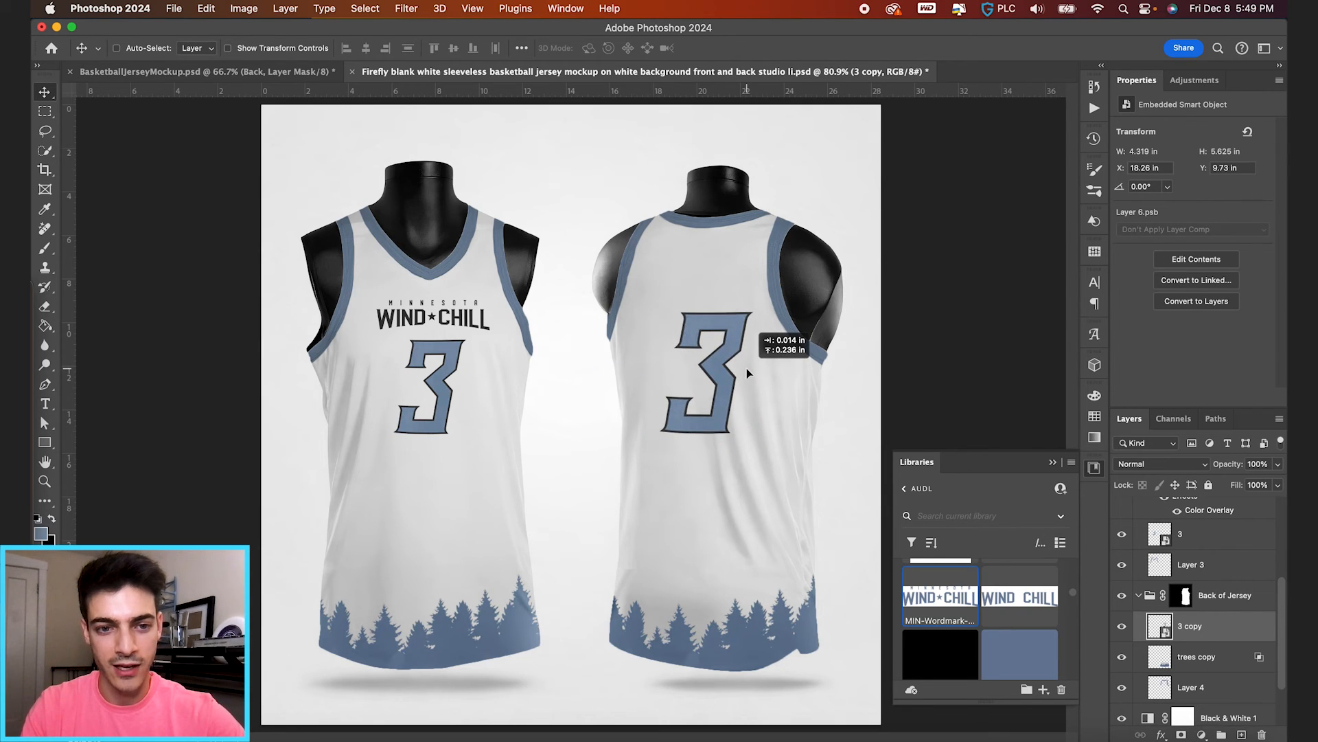
# - Position the copied number 3 at the centre of the back jersey
pyautogui.moveTo(748, 373); pyautogui.dragTo(816, 437)
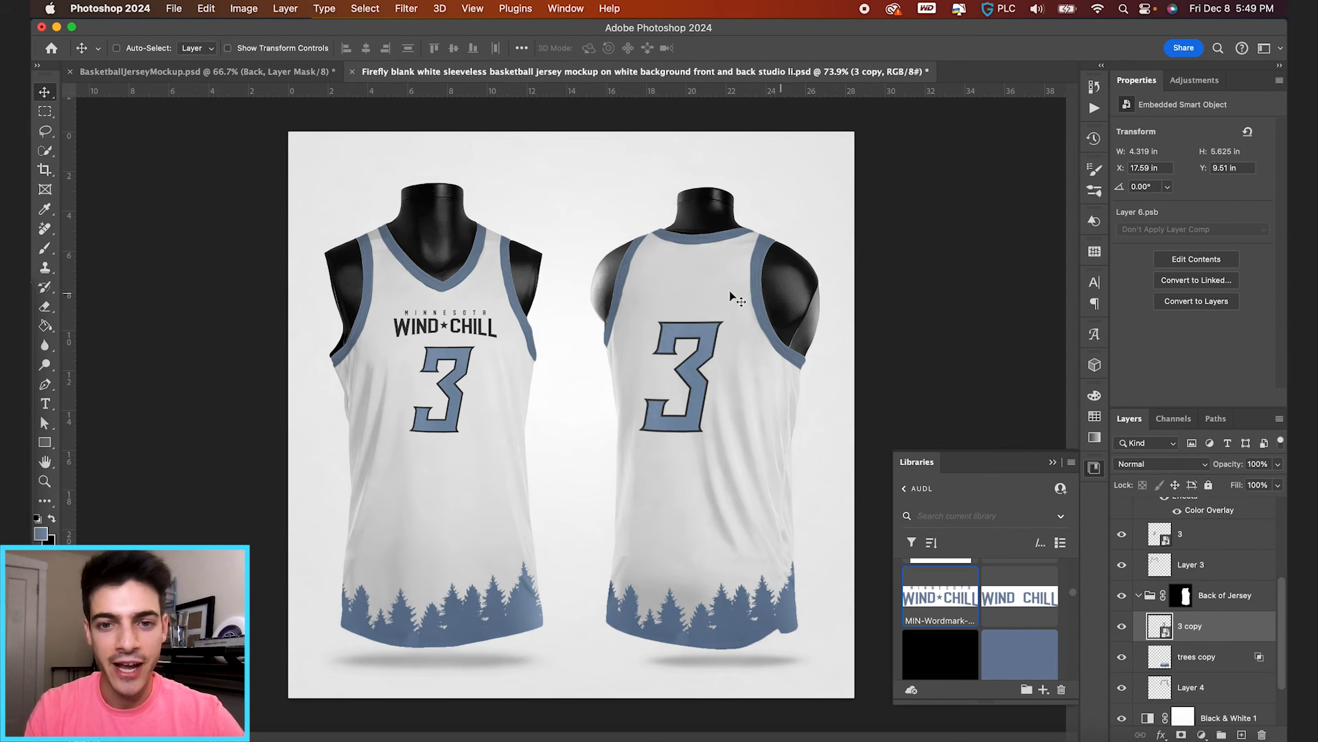
pyautogui.moveTo(1159, 589)
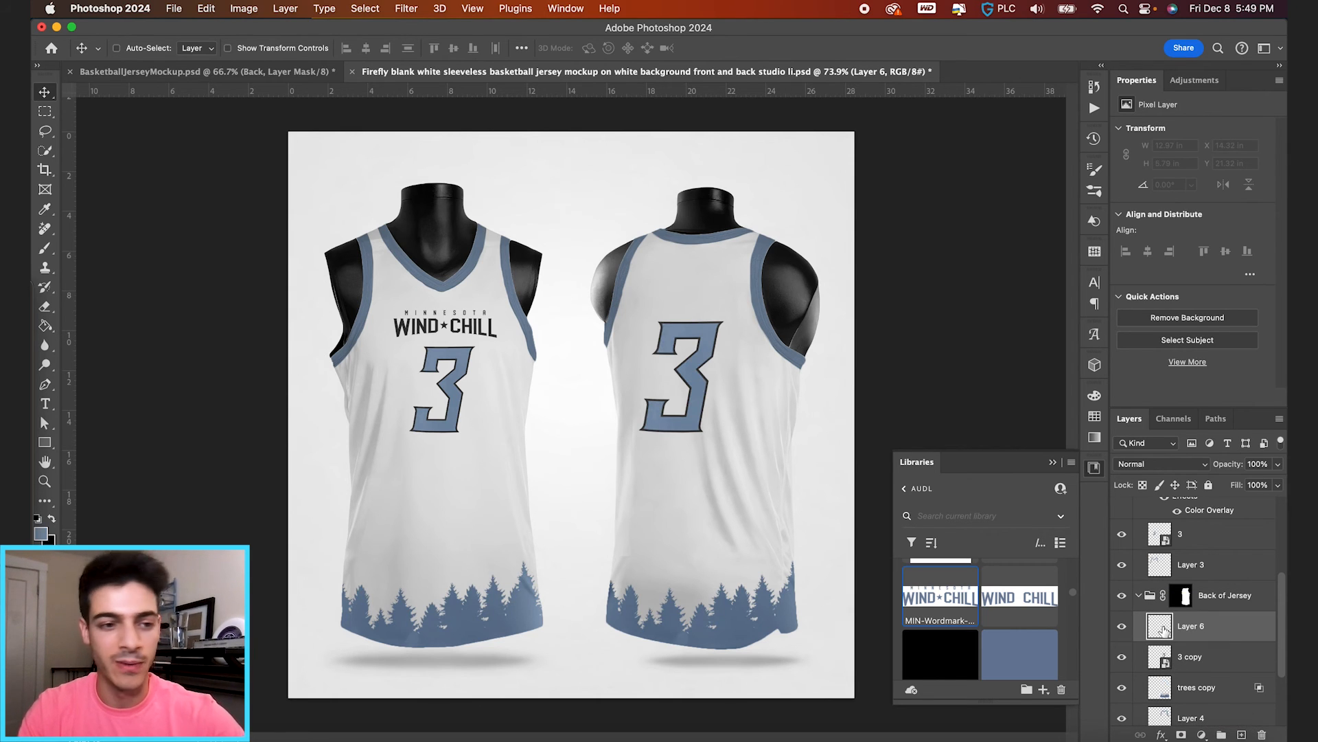
# - Add a Montserrat text line above the back number and type the player name VOHNOUTKA
pyautogui.click(44, 404)
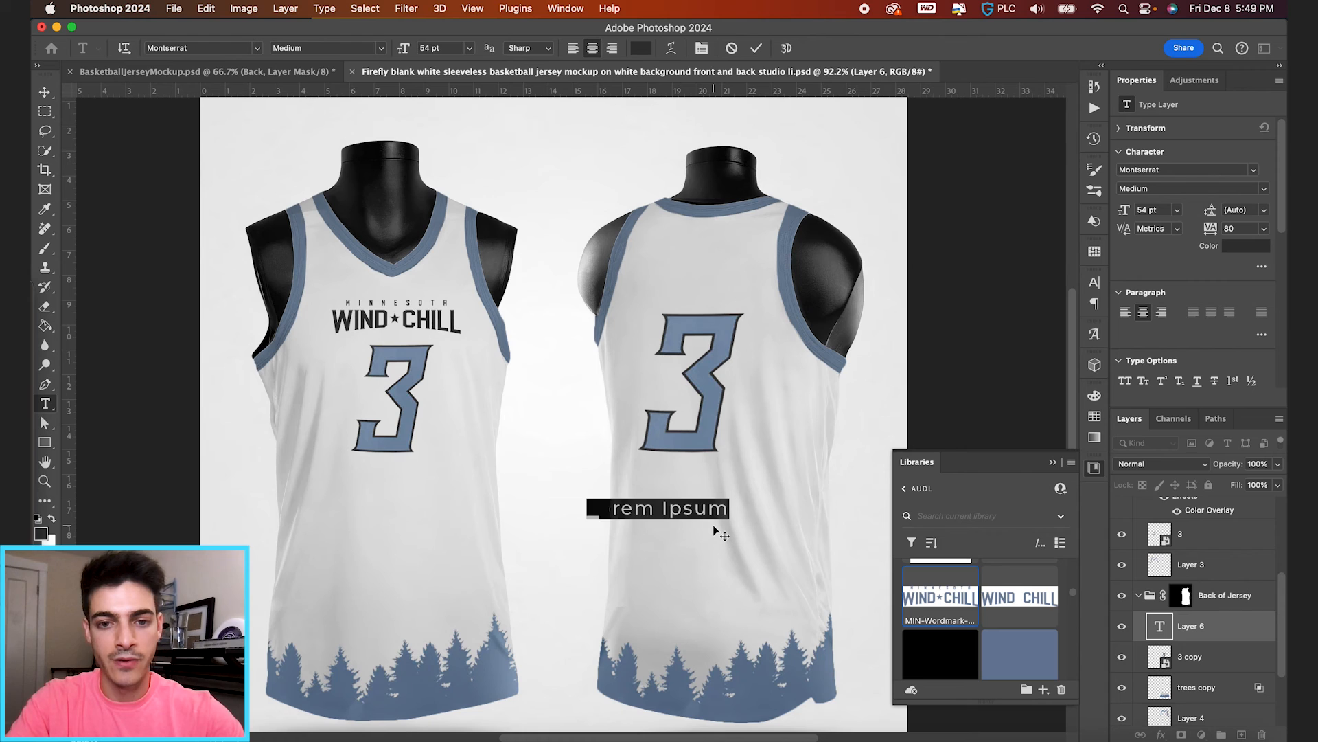
pyautogui.write('VOHNOUTKA')
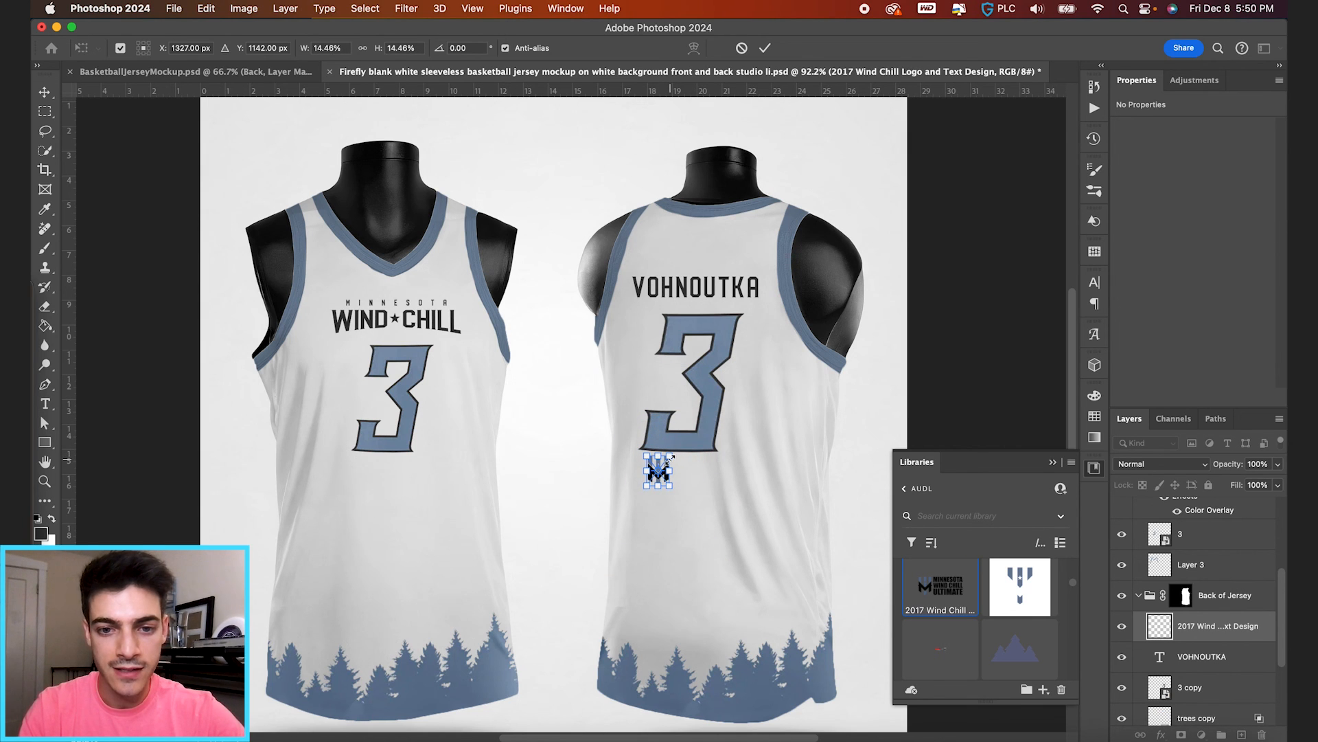
# - Move the Wind Chill logo up under the back neckline above the player name
pyautogui.moveTo(658, 471); pyautogui.dragTo(699, 244)
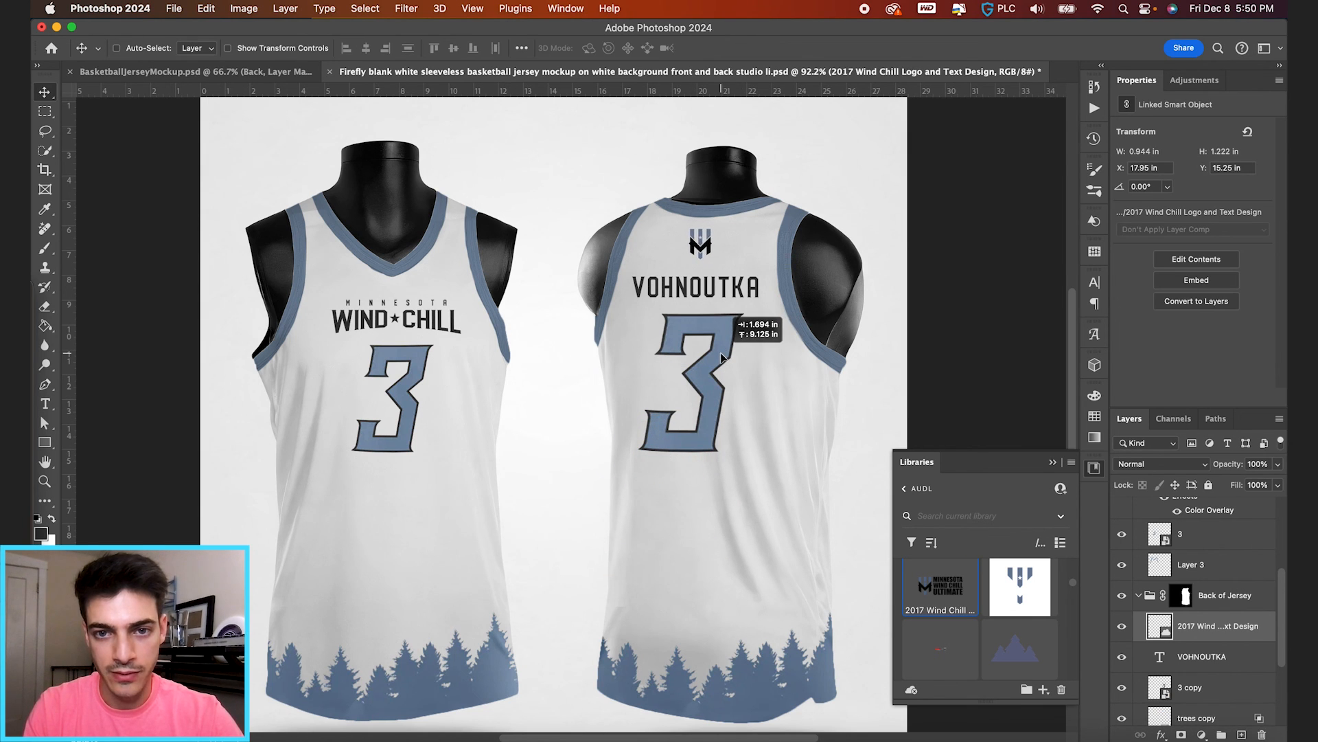